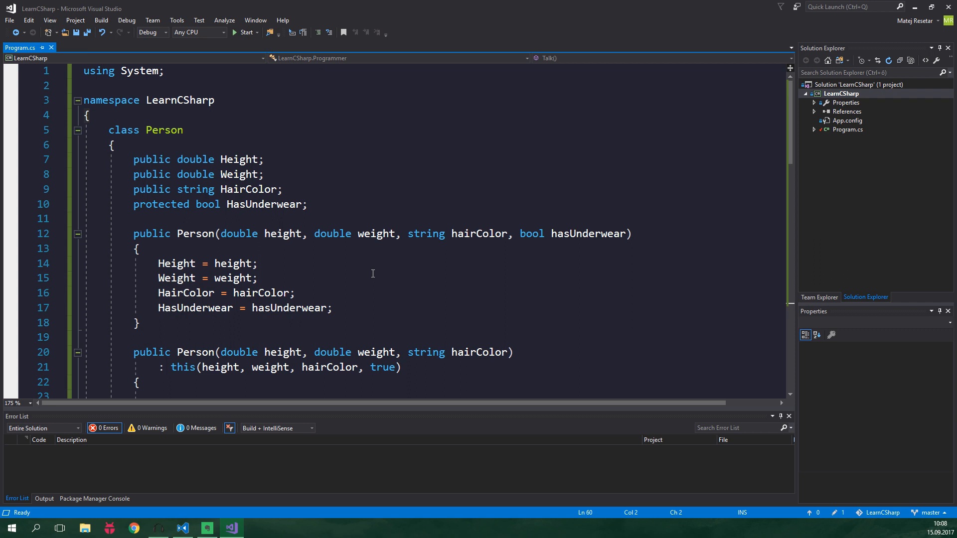
{"action": "mouse_move", "coordinate": [246, 147]}
{"action": "type", "text": "Console.WriteLine();"}
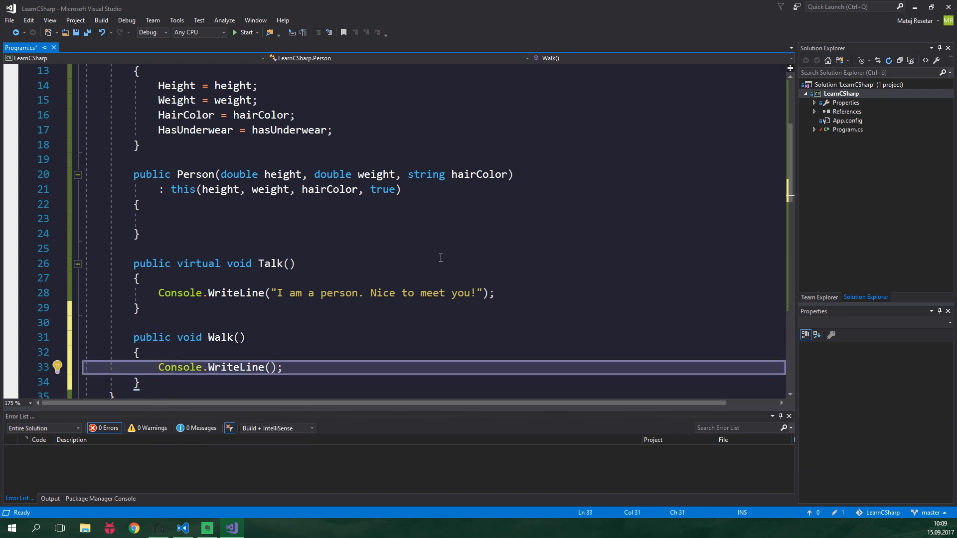
- Add a Walk method to Person printing "I walked 1000 meters" and save
{"action": "type", "text": "\"I walked 1000 meters\""}
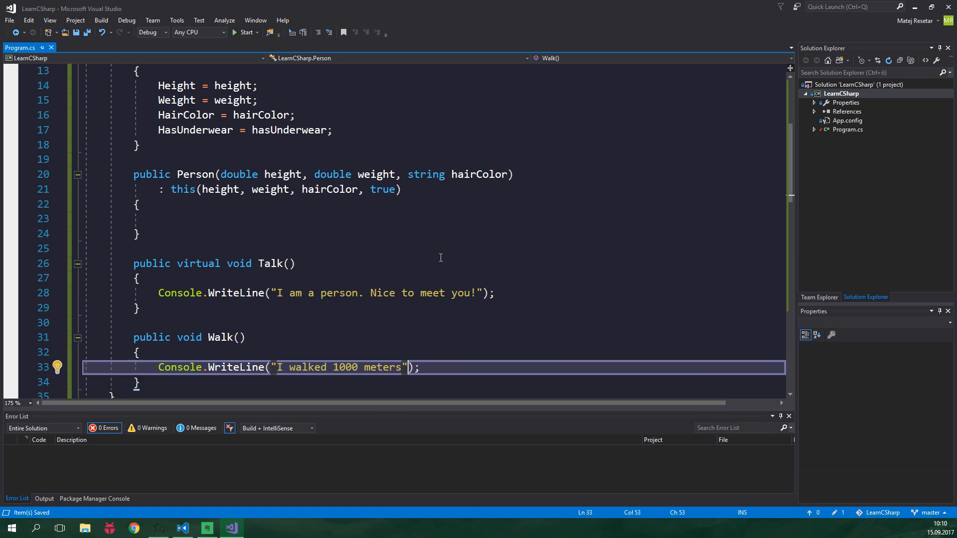
{"action": "scroll", "scroll_direction": "down", "scroll_amount": 3}
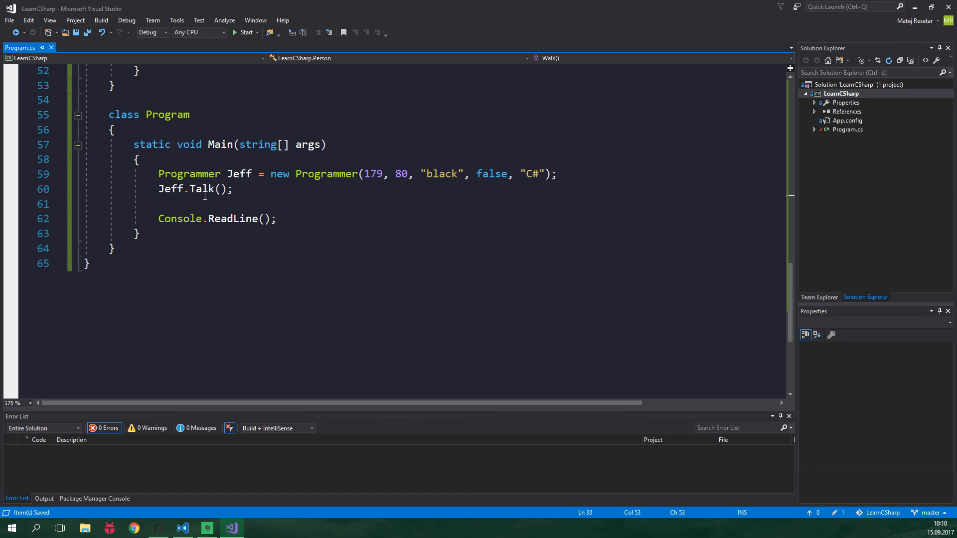
{"action": "mouse_move", "coordinate": [203, 188]}
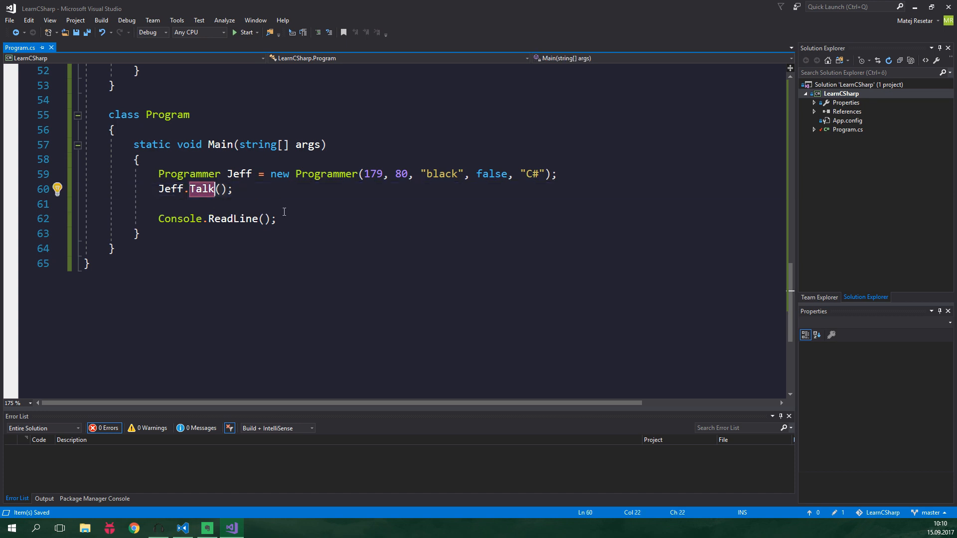
- Call Jeff.Walk(), add Person Paul (160, 50, "green") with Paul.Walk(), and run the program
{"action": "type", "text": "Walk"}
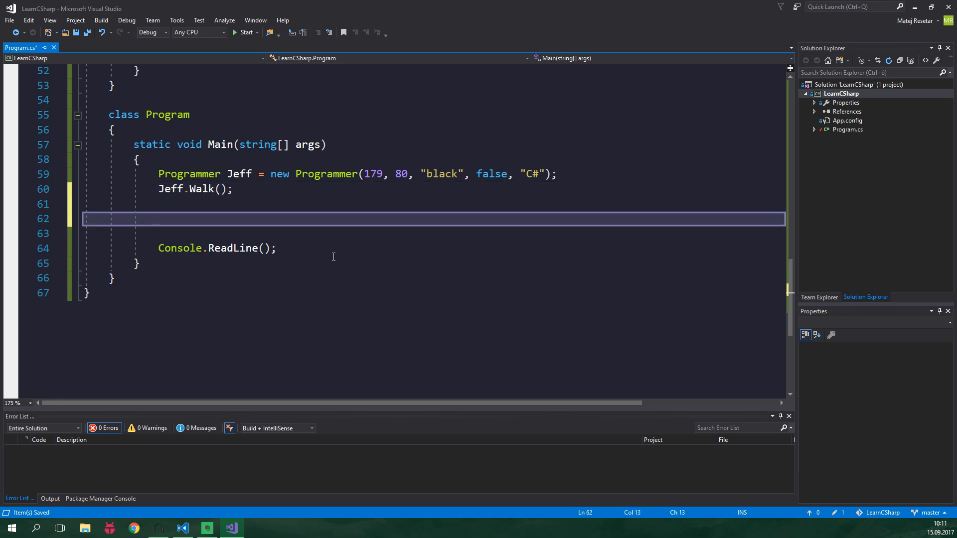
{"action": "type", "text": "Person Paul = new"}
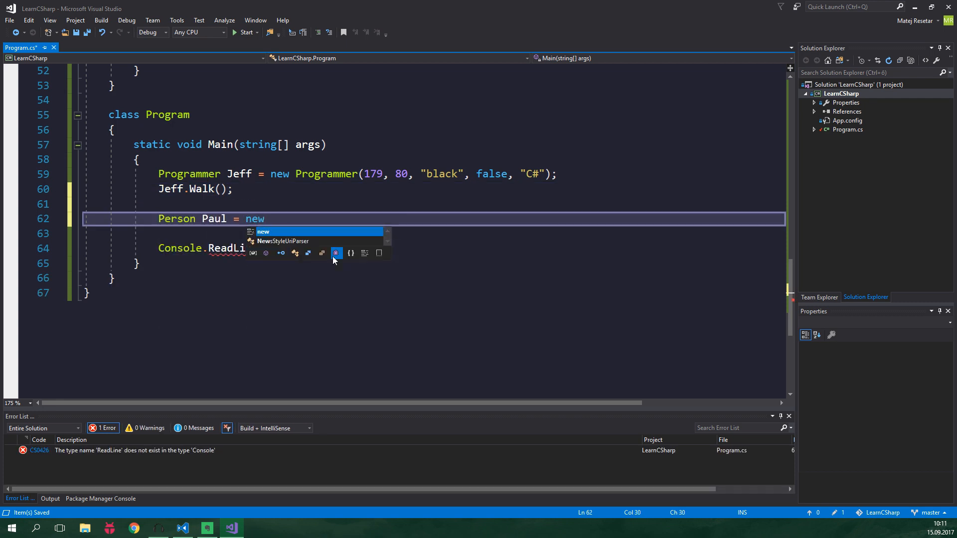
{"action": "type", "text": "Person(160, 50, \"green\");"}
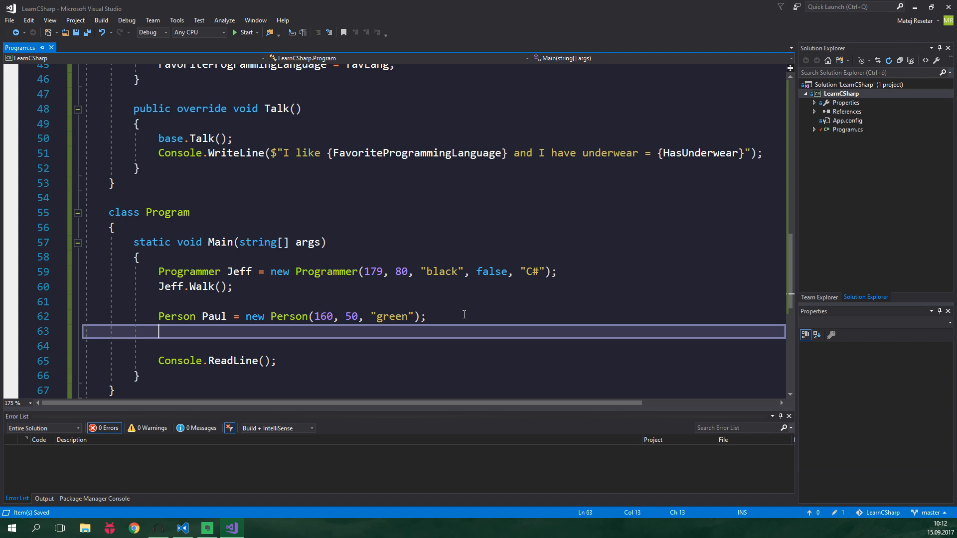
{"action": "type", "text": "Paul.Walk();"}
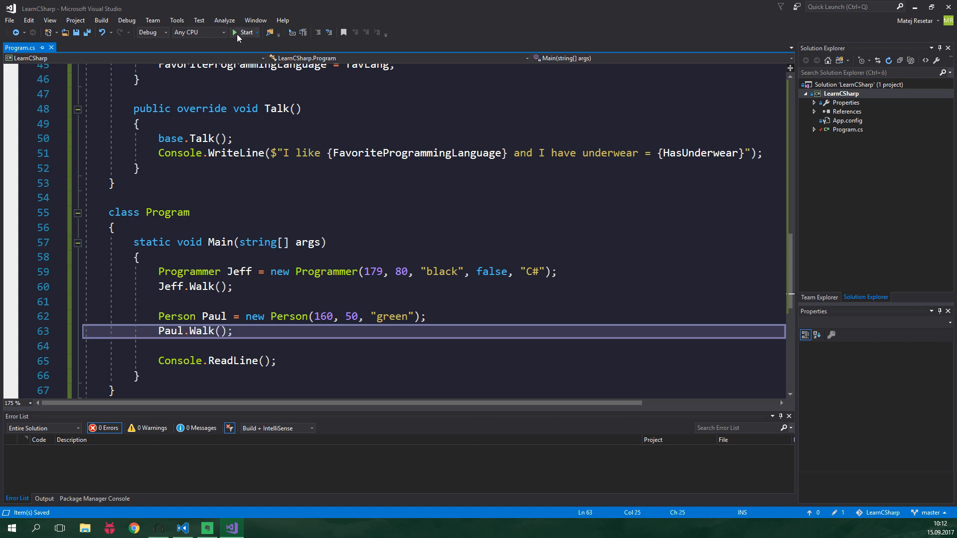
{"action": "left_click", "coordinate": [246, 32]}
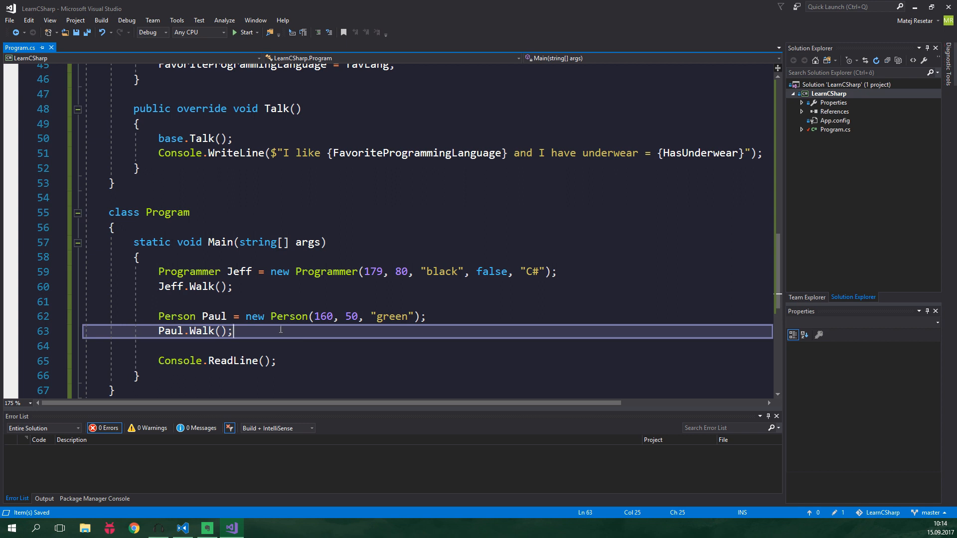
- Insert class Animal above Person with Walk() printing "I walked 5000 meters"
{"action": "scroll", "scroll_direction": "up", "scroll_amount": 3}
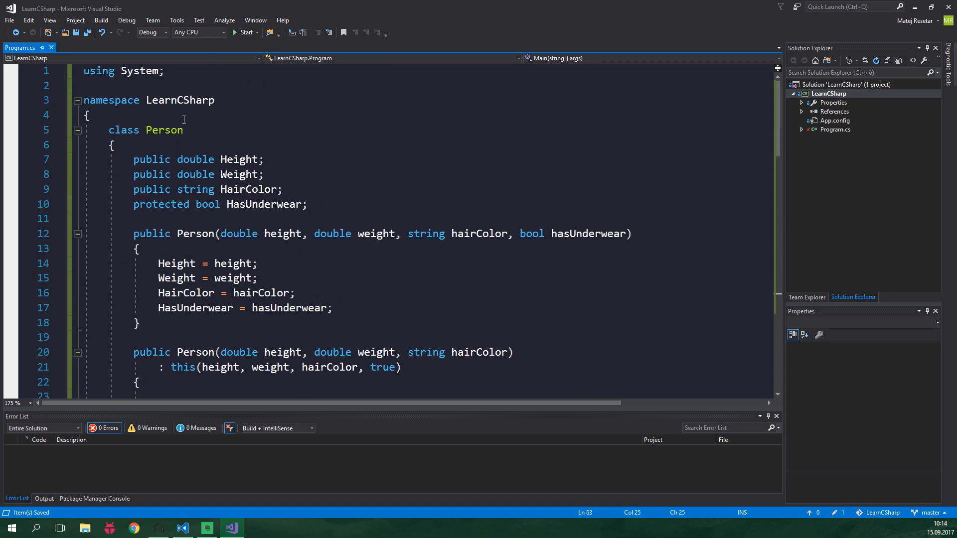
{"action": "key", "text": "enter"}
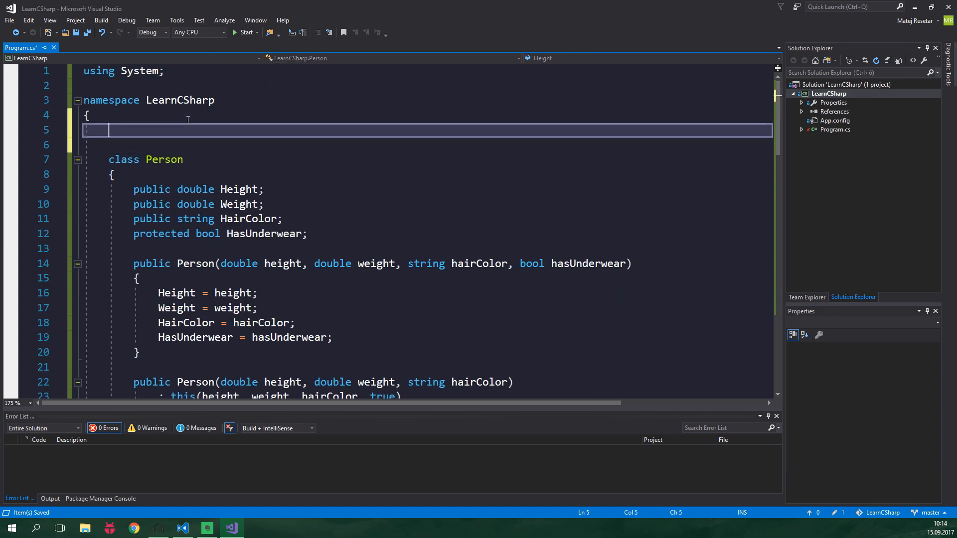
{"action": "type", "text": "class Animal"}
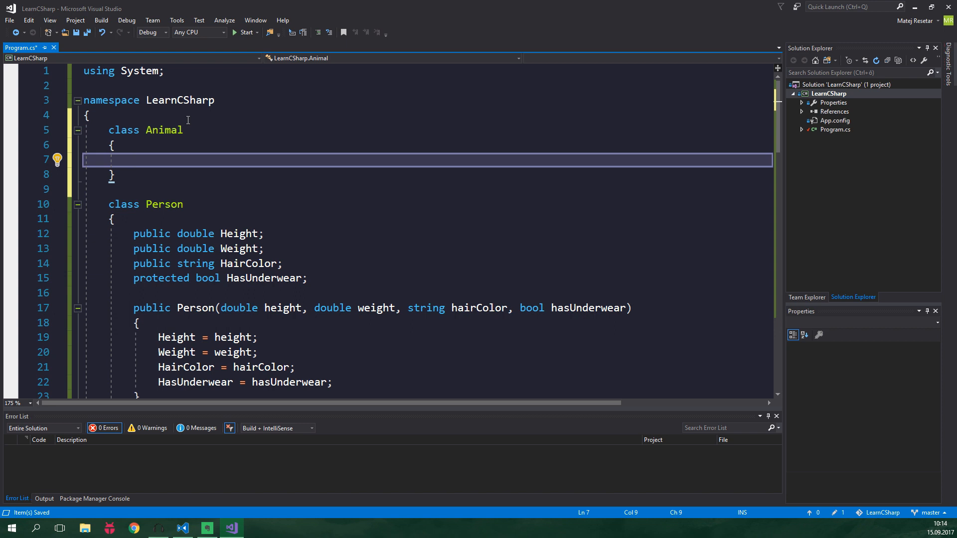
{"action": "type", "text": "public void Walk()"}
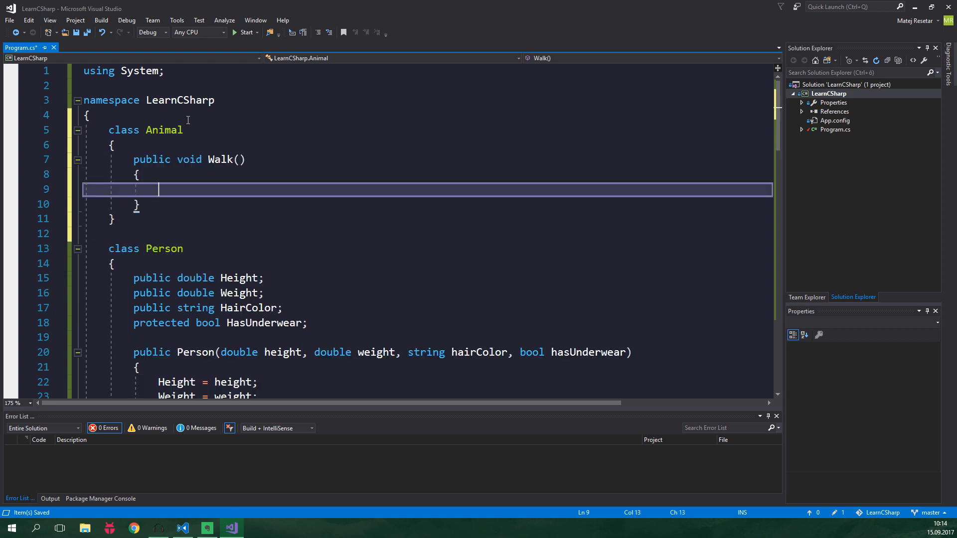
{"action": "type", "text": "Console.WriteLine(\"I walked 5000 meters\");"}
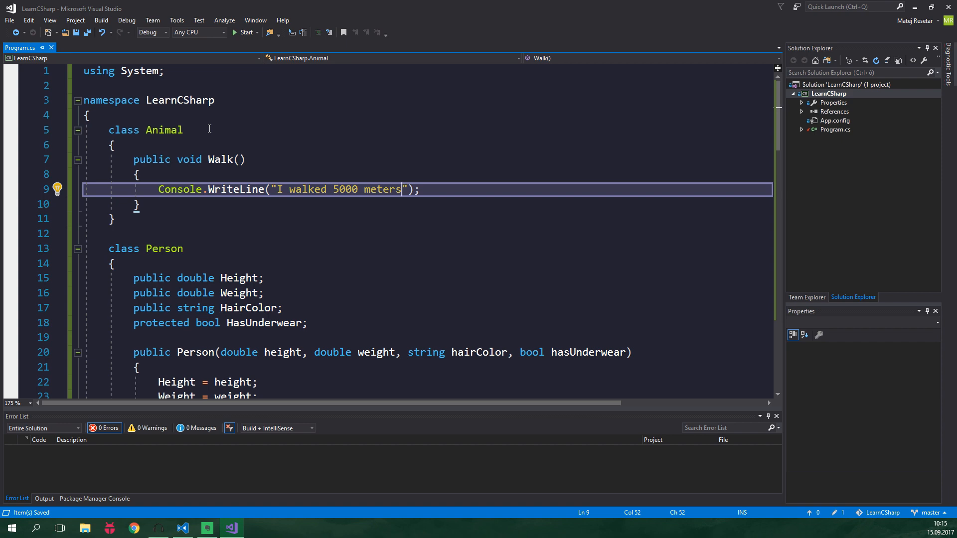
{"action": "mouse_move", "coordinate": [345, 189]}
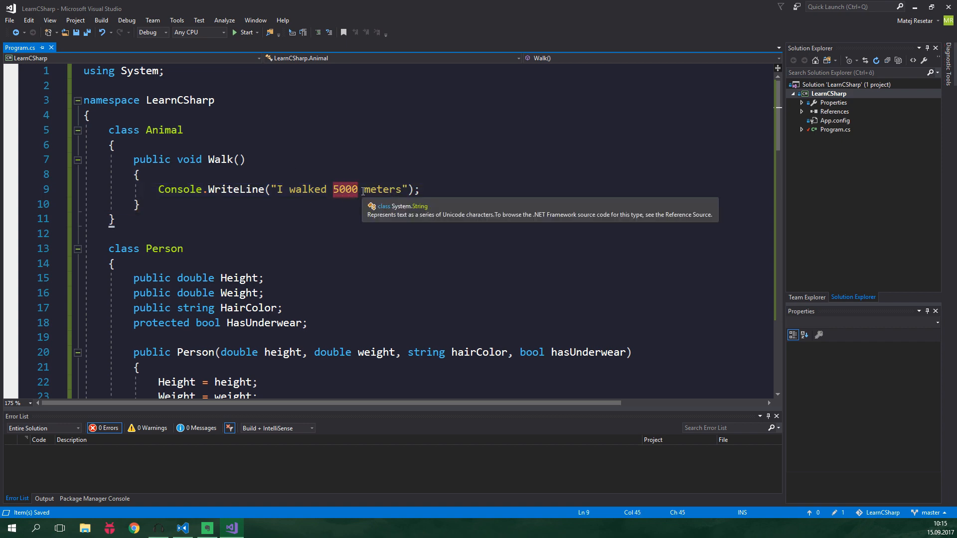
{"action": "scroll", "scroll_direction": "down", "scroll_amount": 3}
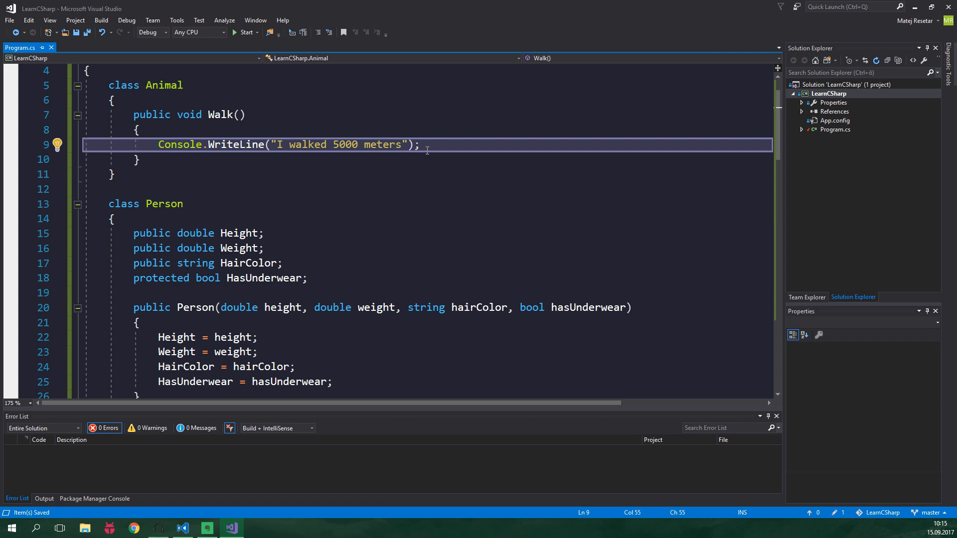
{"action": "scroll", "scroll_direction": "down", "scroll_amount": 3}
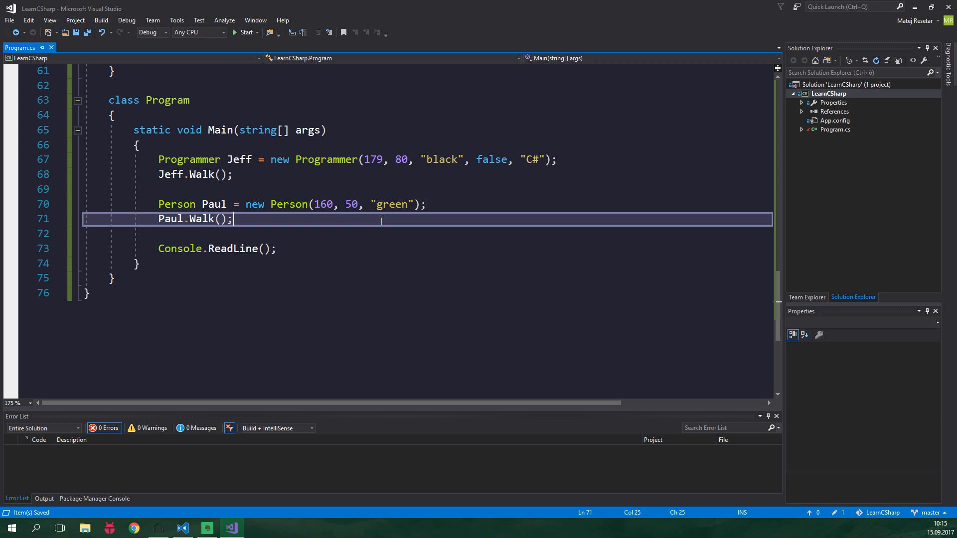
- Declare a Person[] people array holding Jeff at index 0 and Paul at index 1
{"action": "type", "text": "Person[] people ="}
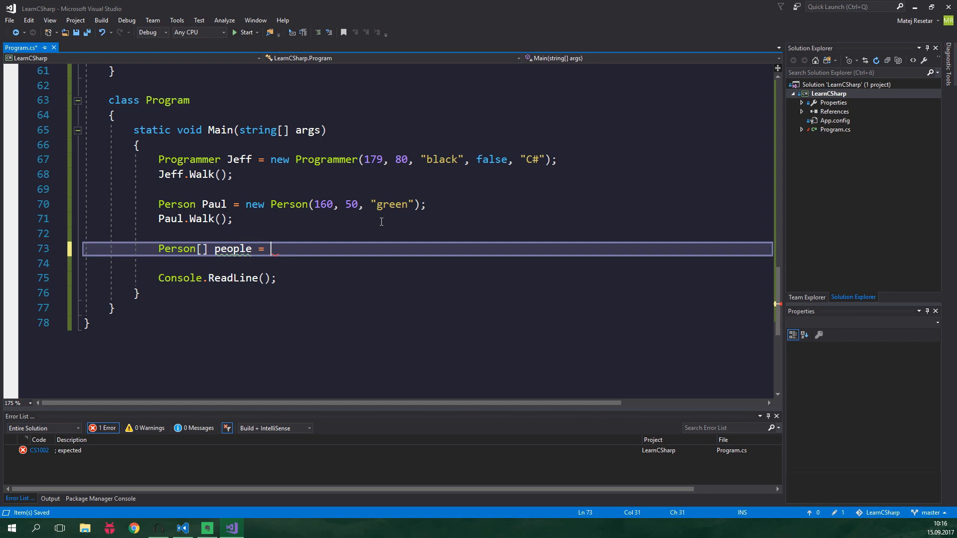
{"action": "type", "text": "new Person[3];"}
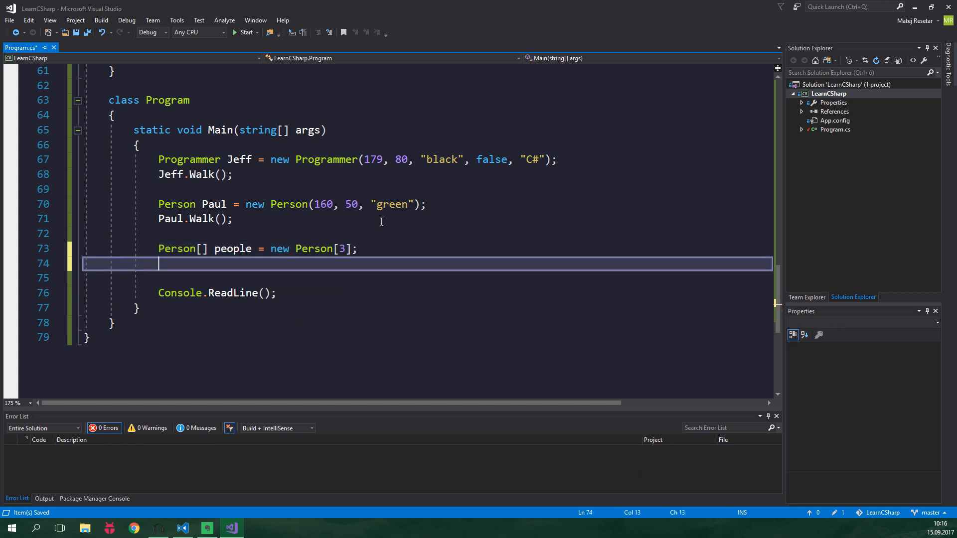
{"action": "type", "text": "people[0] = Jeff;"}
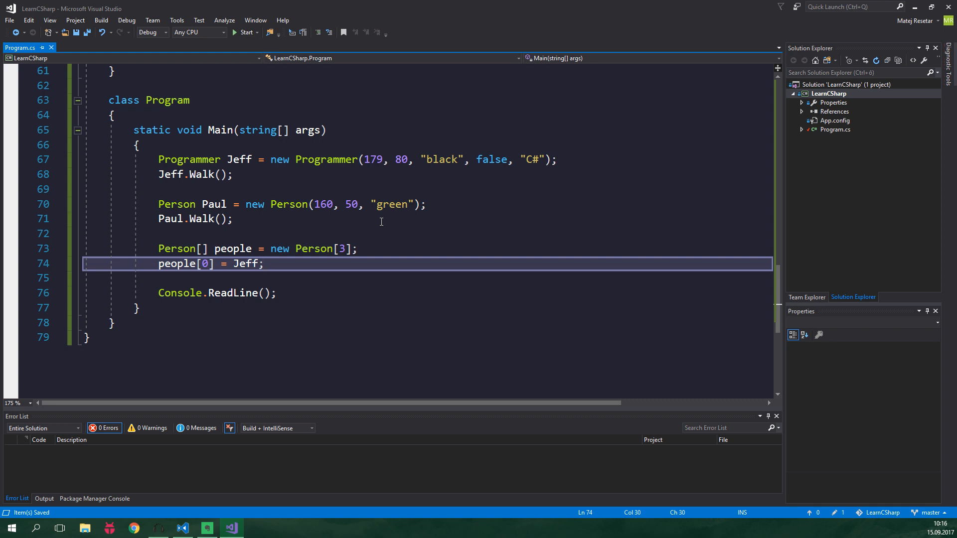
{"action": "key", "text": "enter"}
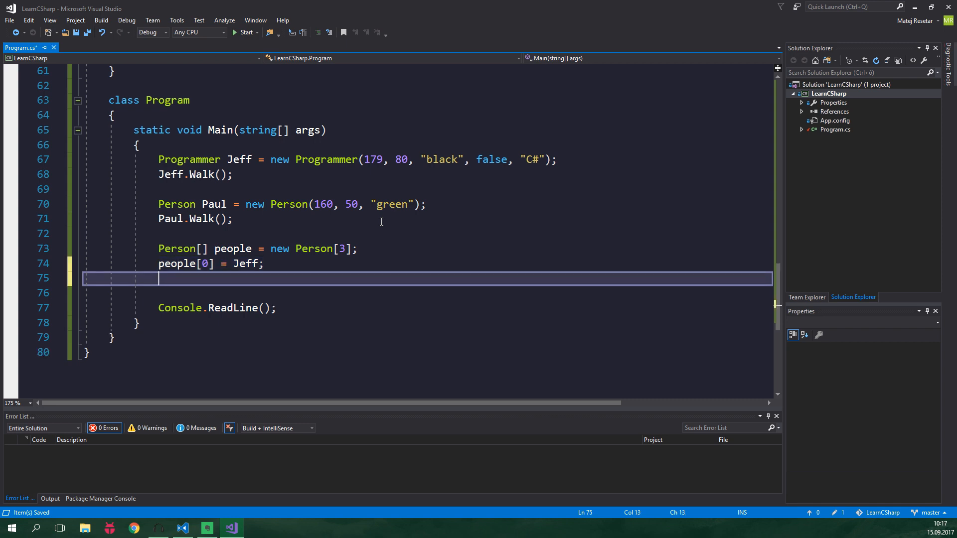
{"action": "type", "text": "people[1] = Paul;"}
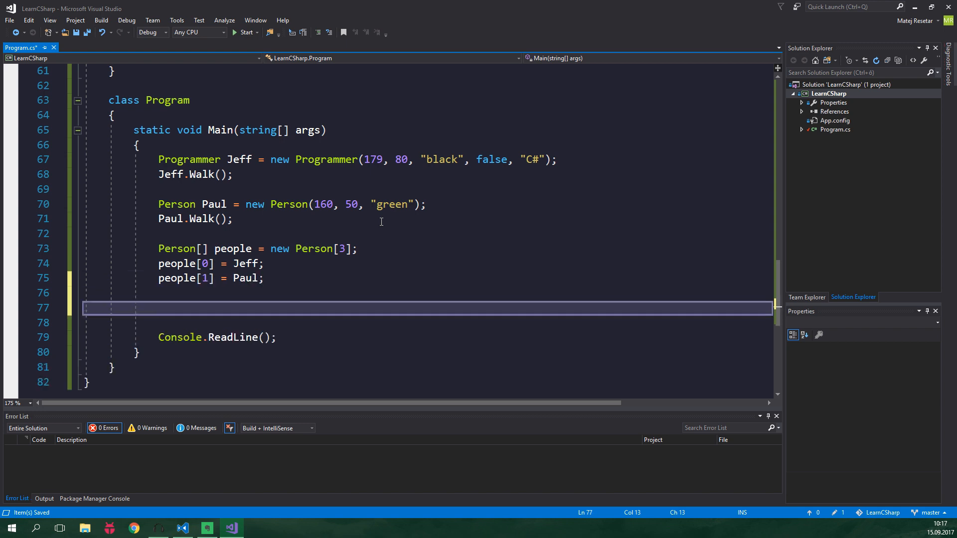
- Call Walk on people[0] and people[1] and comment out the direct Jeff/Paul Walk calls
{"action": "type", "text": "people[0].Walk();"}
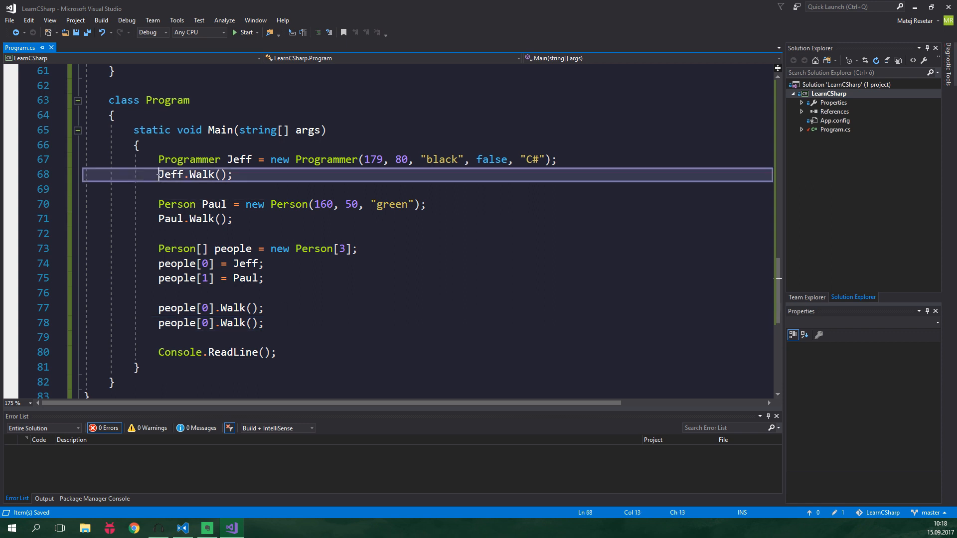
{"action": "type", "text": "//"}
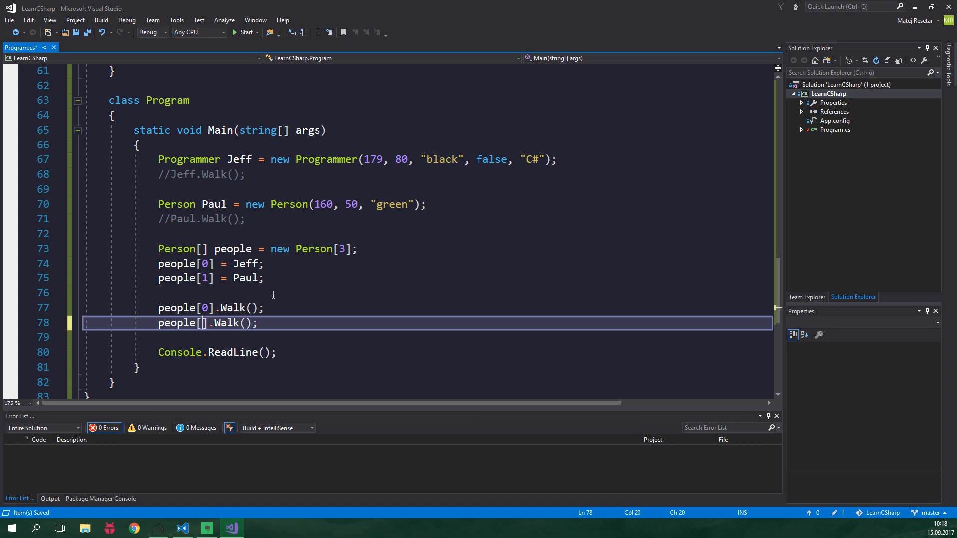
{"action": "left_click", "coordinate": [244, 32]}
{"action": "type", "text": "1"}
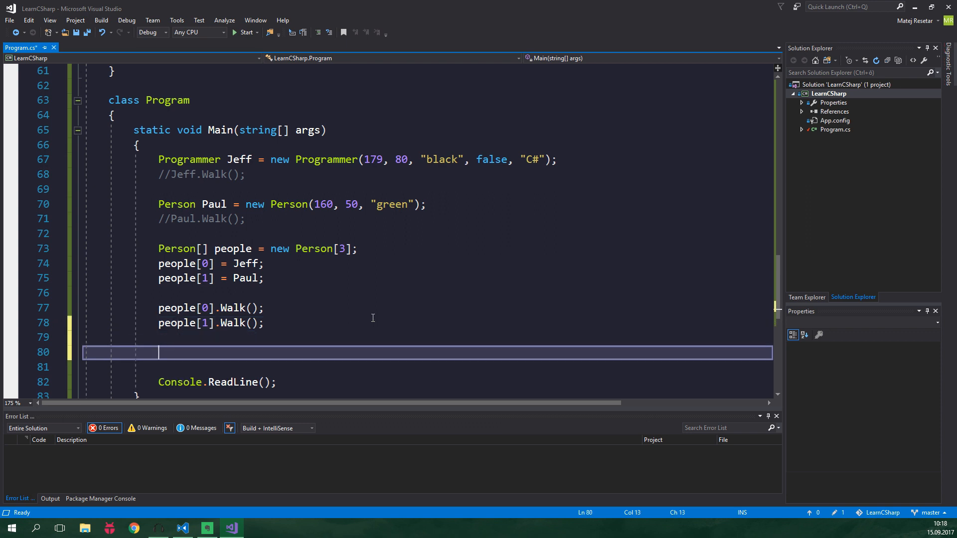
- Assign people[2] = new Animal(), producing the cannot-convert Animal to Person error
{"action": "type", "text": "people[2] = new Animal();"}
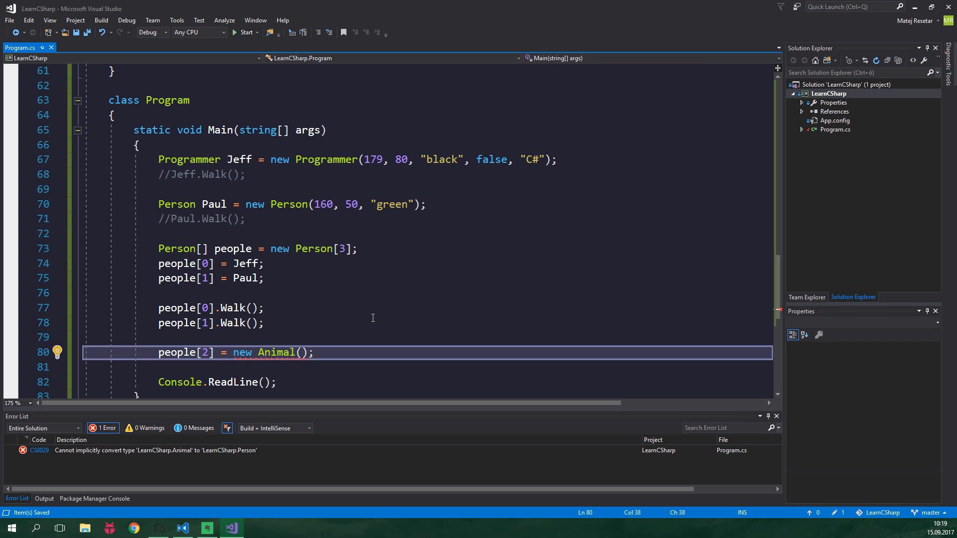
{"action": "left_click", "coordinate": [313, 352]}
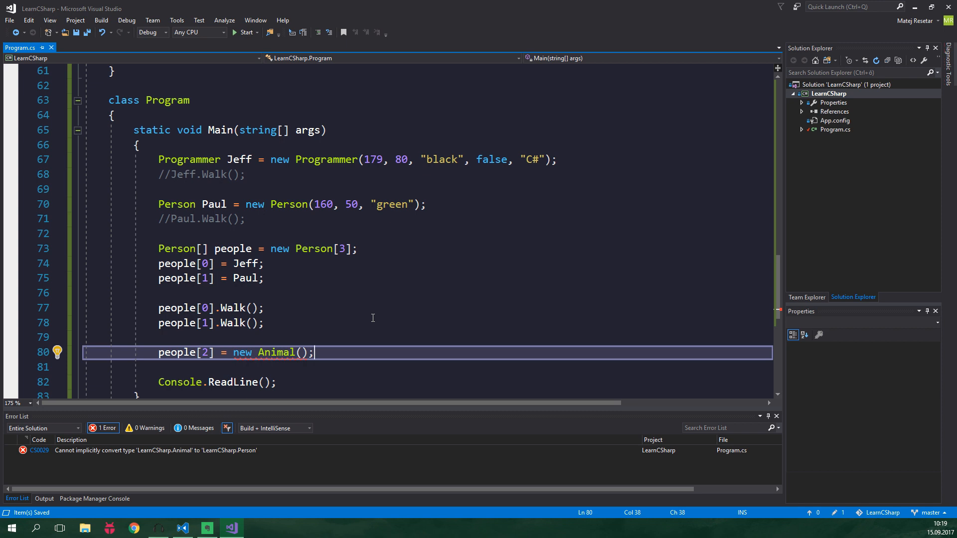
{"action": "mouse_move", "coordinate": [357, 333]}
{"action": "type", "text": "interface"}
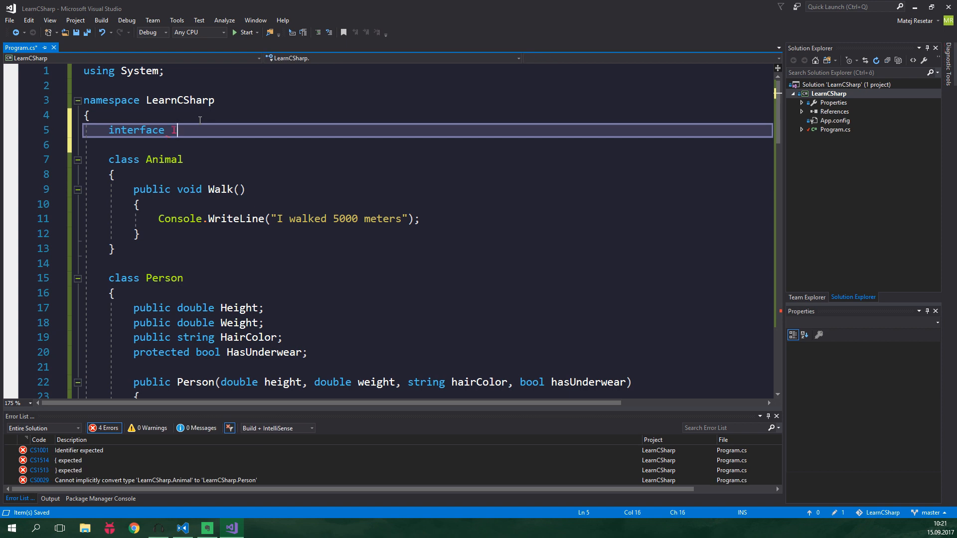
- Define interface IWalking declaring void Walk() and make Animal and Person implement it
{"action": "type", "text": "IWalking"}
{"action": "type", "text": "{"}
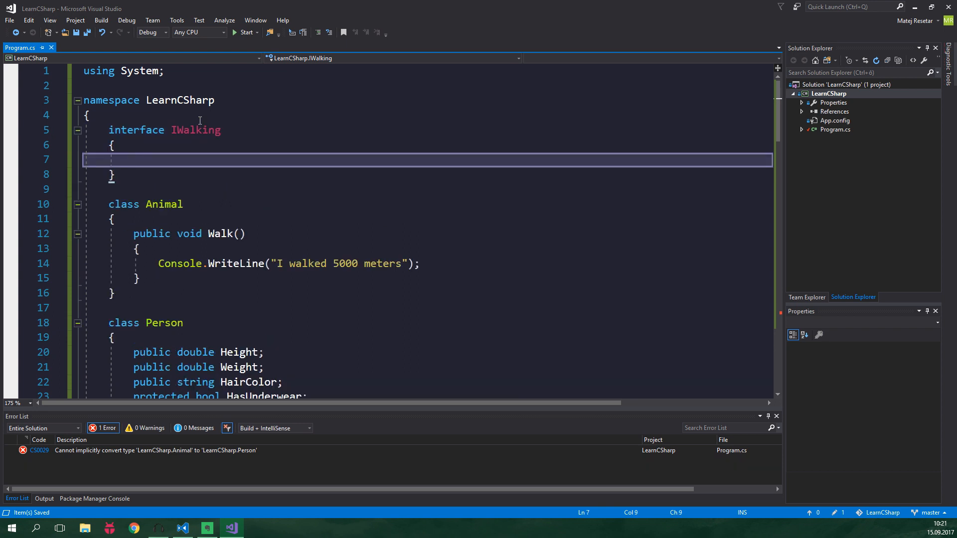
{"action": "type", "text": "void Walk();"}
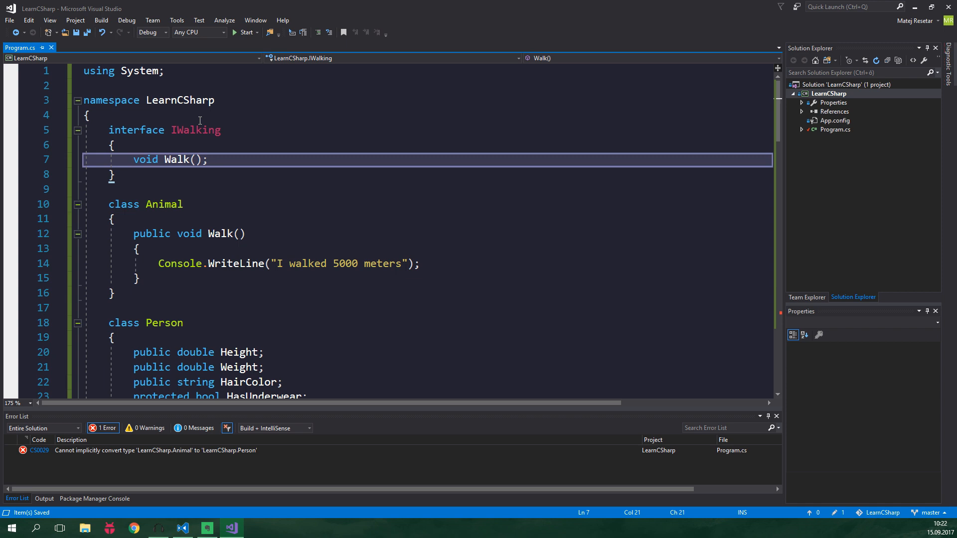
{"action": "mouse_move", "coordinate": [200, 210]}
{"action": "type", "text": " :"}
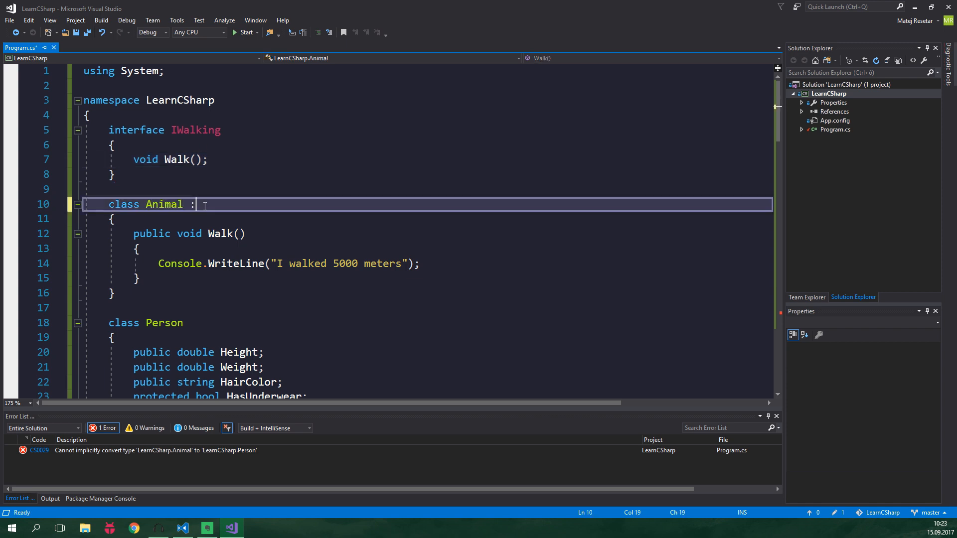
{"action": "type", "text": "IWalking"}
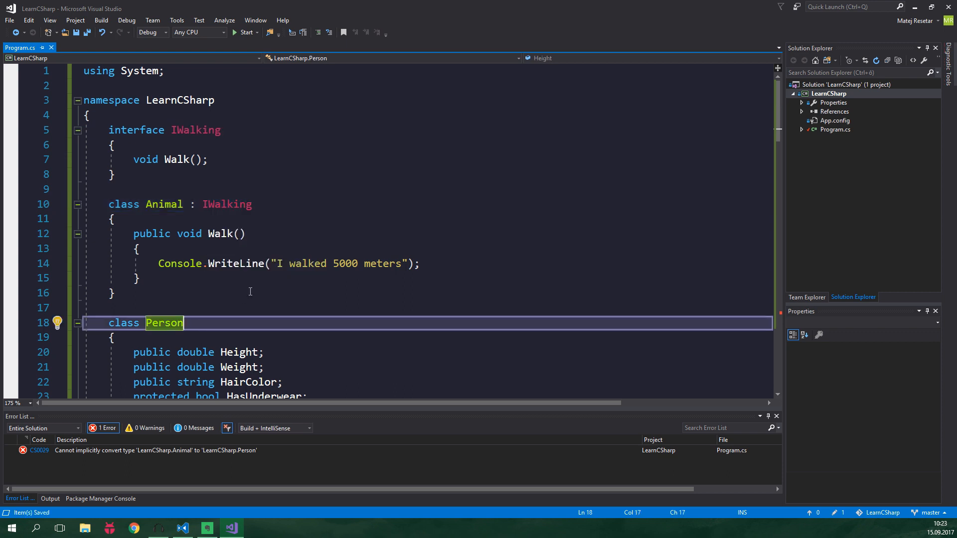
{"action": "type", "text": ": IWalking"}
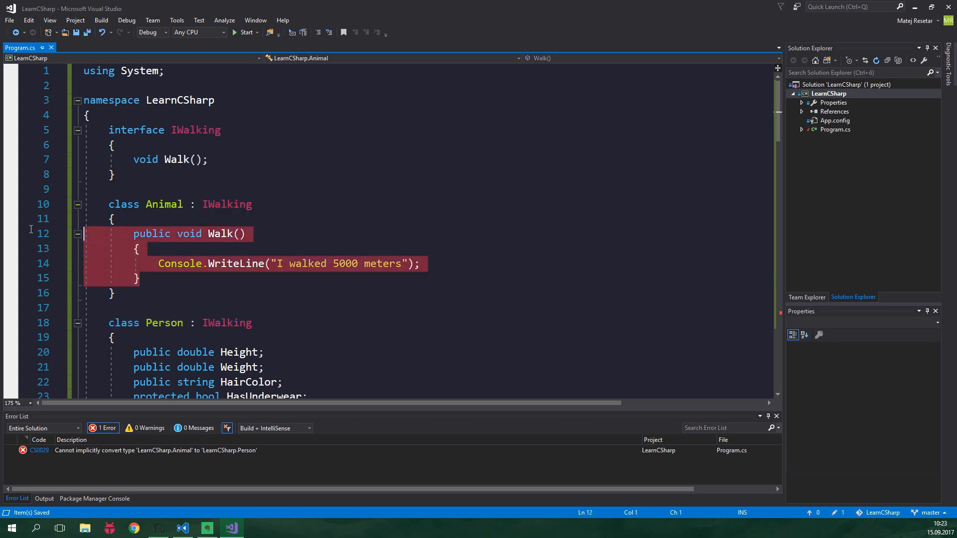
{"action": "mouse_move", "coordinate": [189, 243]}
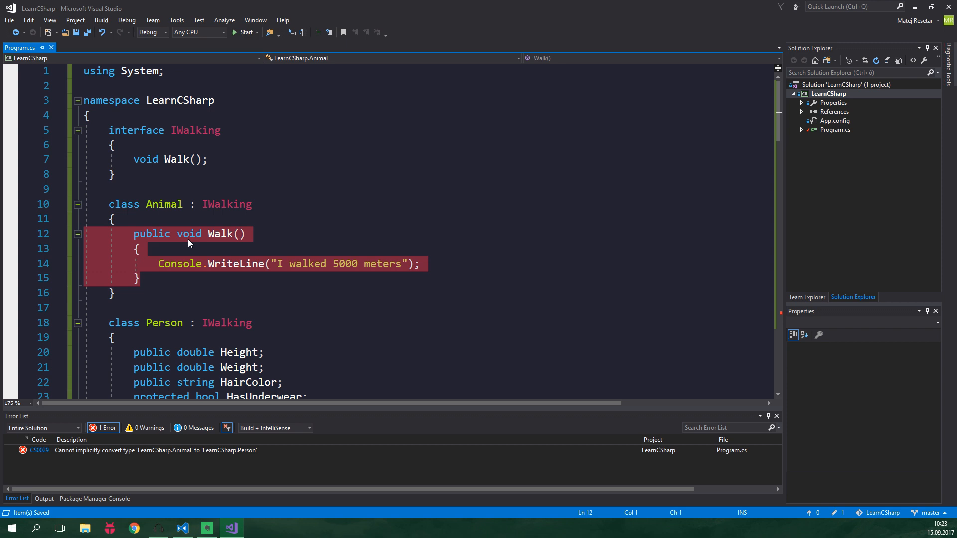
{"action": "key", "text": "Delete"}
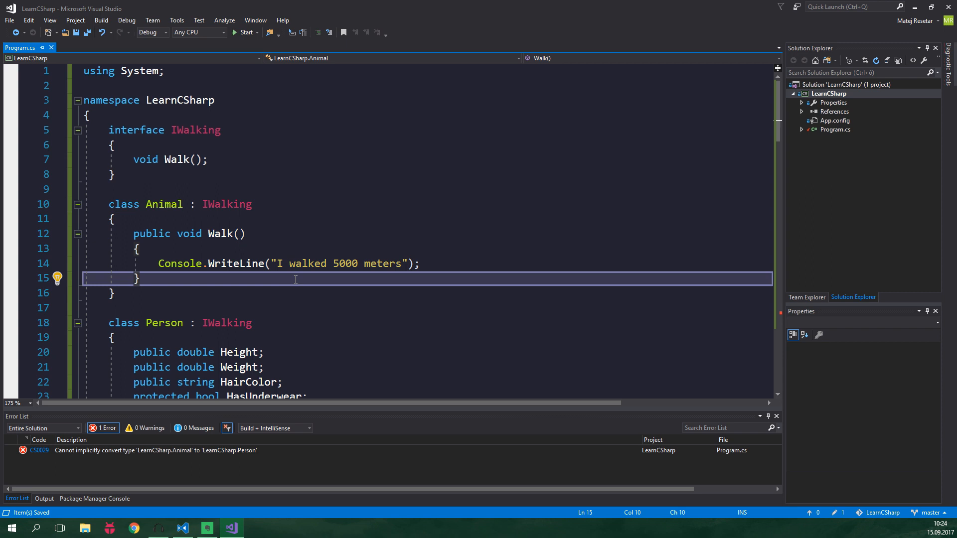
{"action": "scroll", "scroll_direction": "down", "scroll_amount": 3}
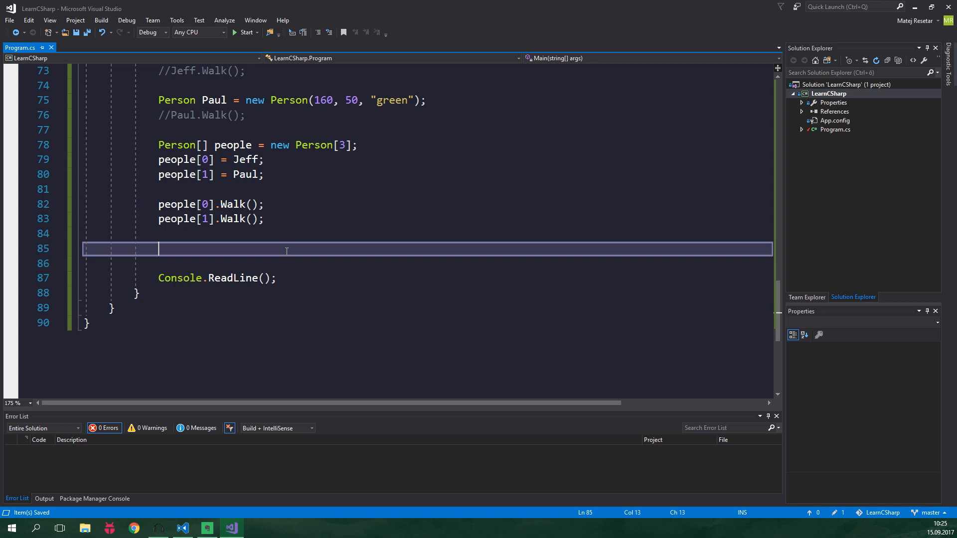
- Declare IWalking[] creatures = new IWalking[3] holding Jeff, Paul and a new Animal
{"action": "type", "text": "IWalking[]"}
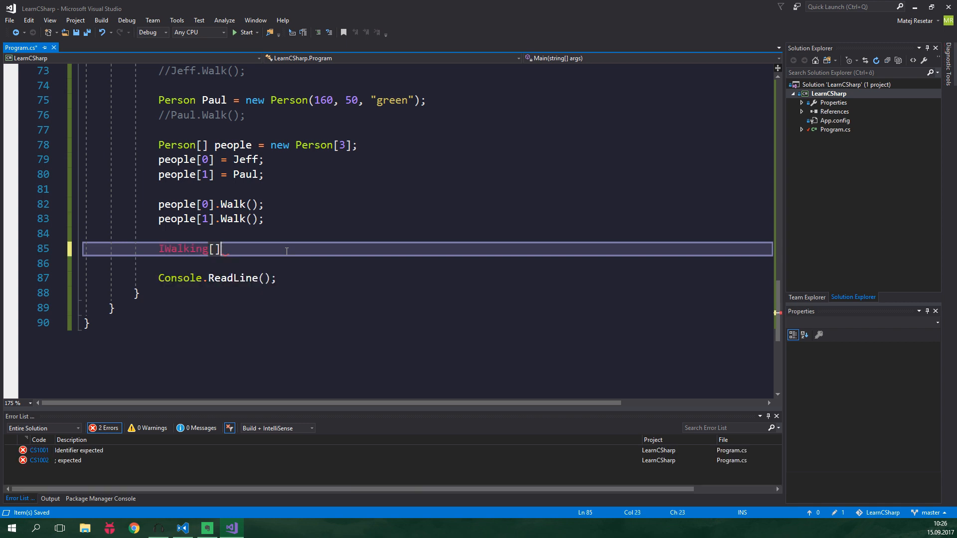
{"action": "type", "text": "cr"}
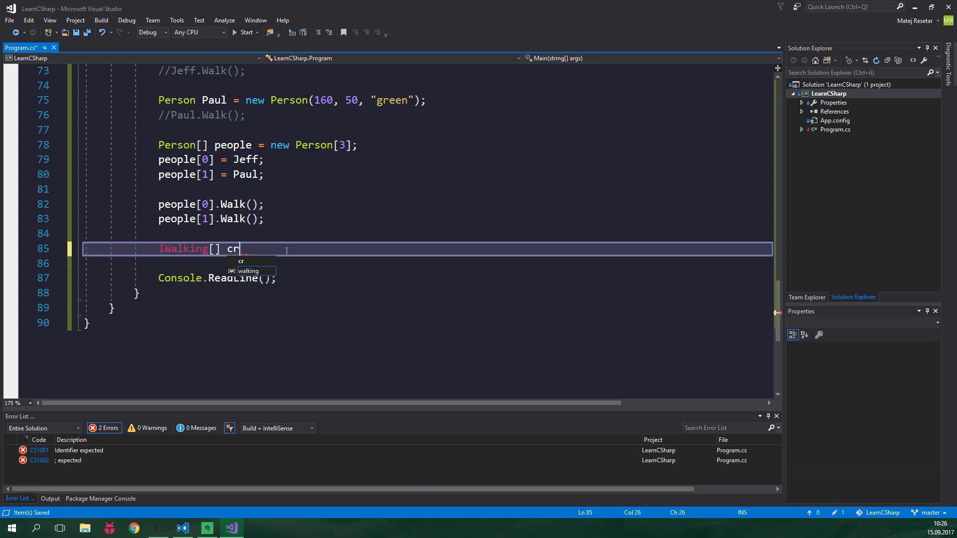
{"action": "type", "text": "eatures = new"}
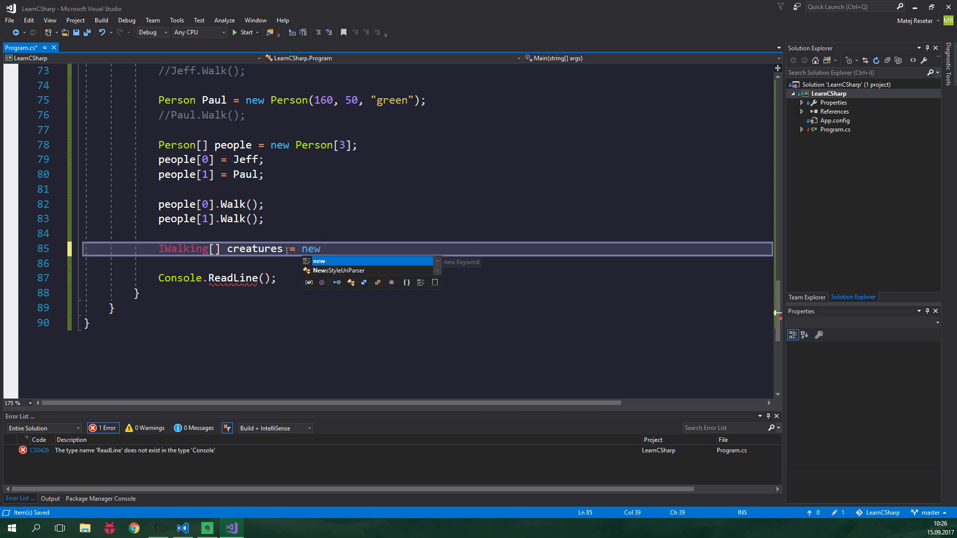
{"action": "type", "text": "IWalking[3];"}
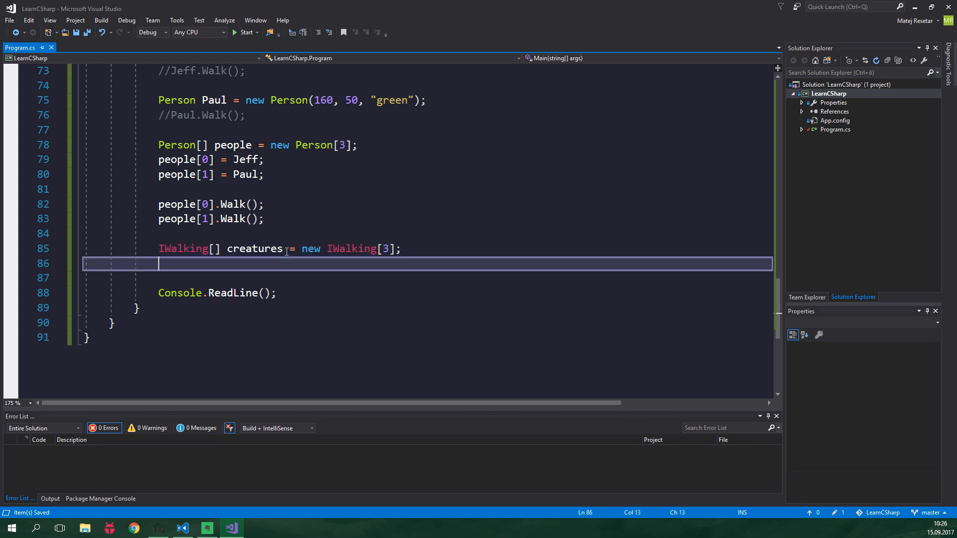
{"action": "type", "text": "creatures[0] = Jeff;"}
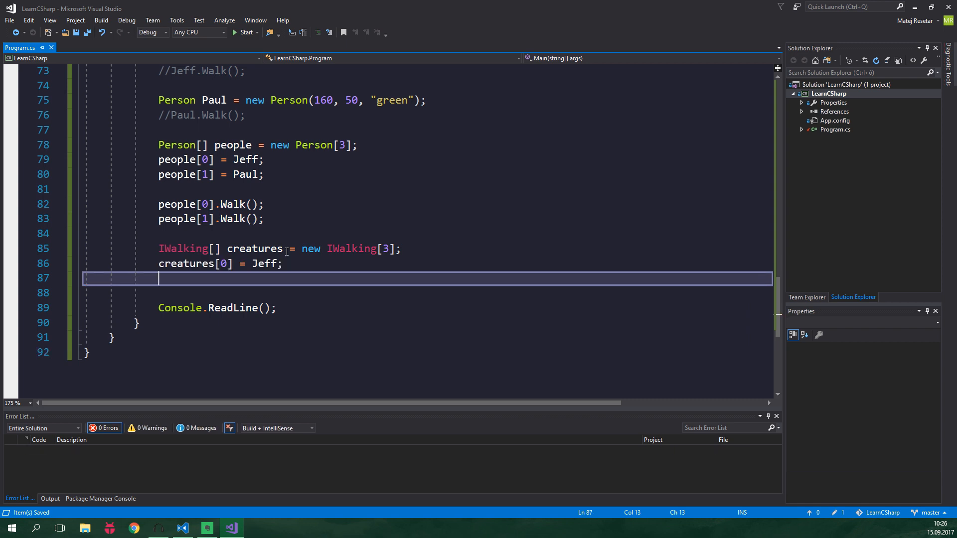
{"action": "type", "text": "creatures[1] = Paul;"}
{"action": "type", "text": "creatures[2] = new Animal();"}
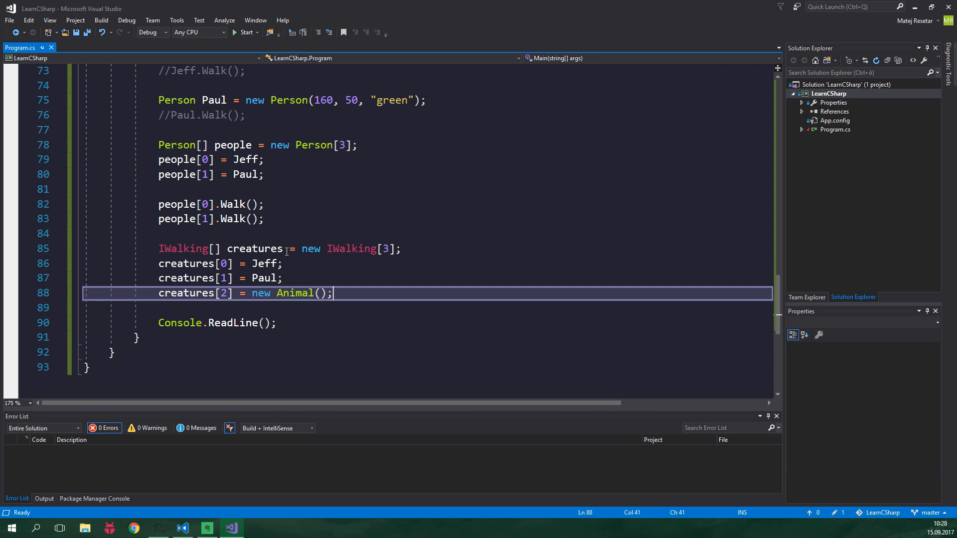
- Try Jeff.Walk() and creatures[0]. lines, then remove them leaving only the creatures array
{"action": "key", "text": "enter"}
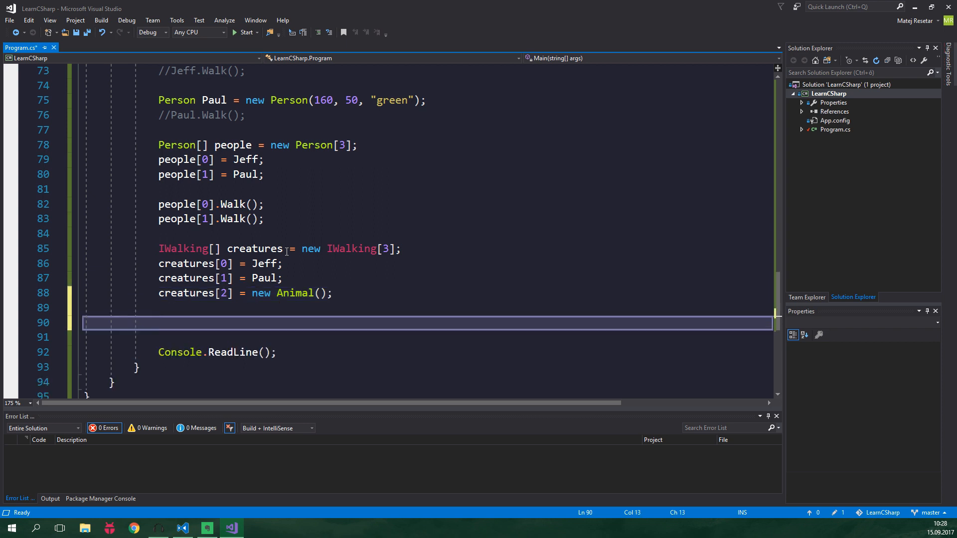
{"action": "type", "text": "Jeff.Talk();"}
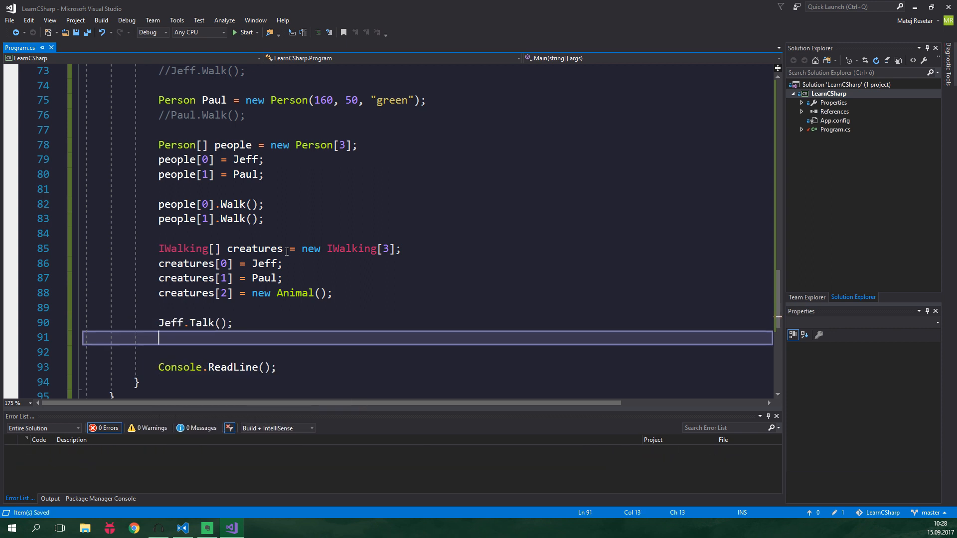
{"action": "type", "text": "Jeff.Walk();"}
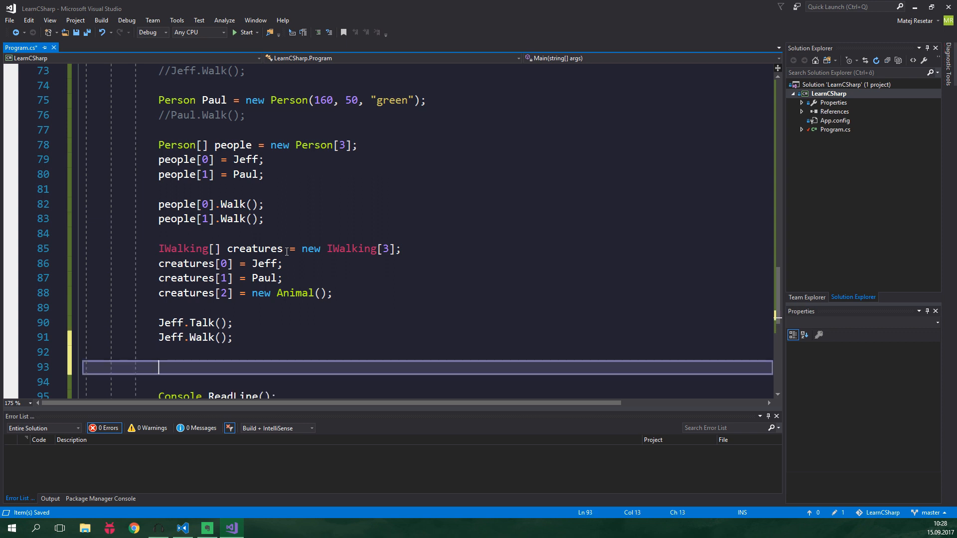
{"action": "type", "text": "C"}
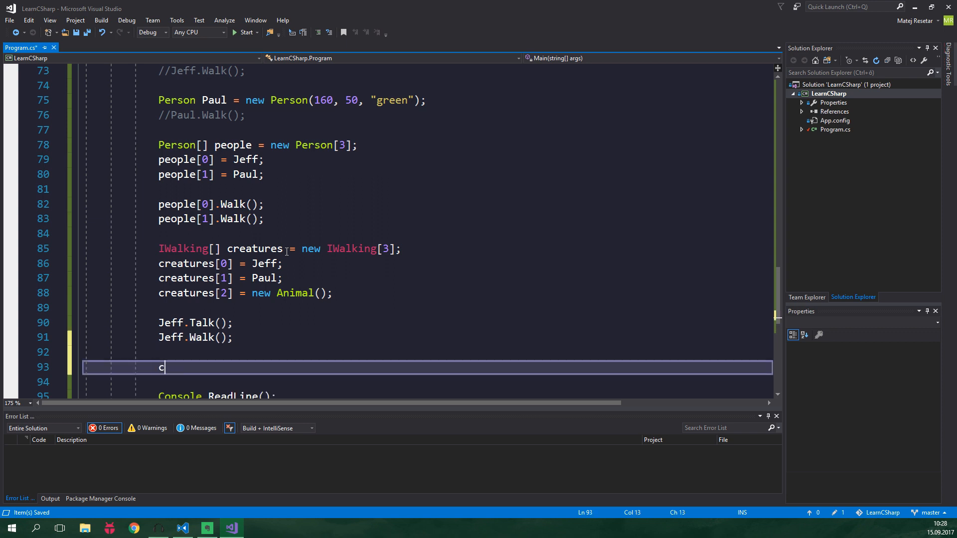
{"action": "type", "text": "reatures[0]"}
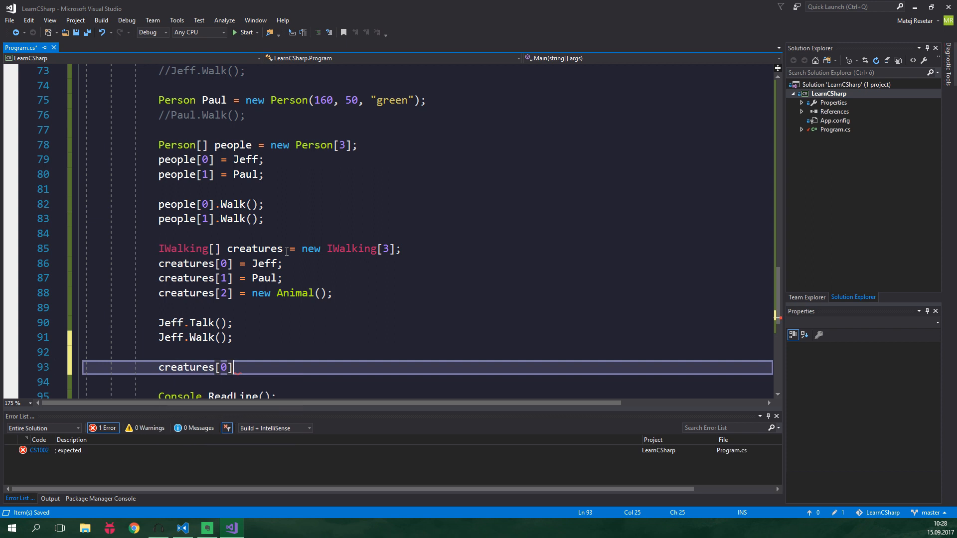
{"action": "type", "text": "."}
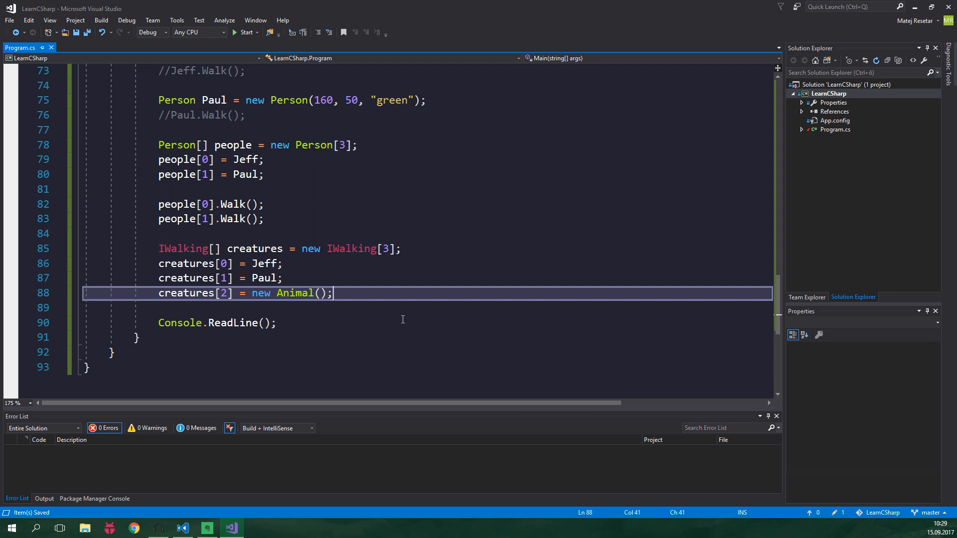
- Write foreach (var creature in creatures) creature.Walk(); and comment out the people Walk calls
{"action": "key", "text": "enter"}
{"action": "type", "text": "foreach (var "}
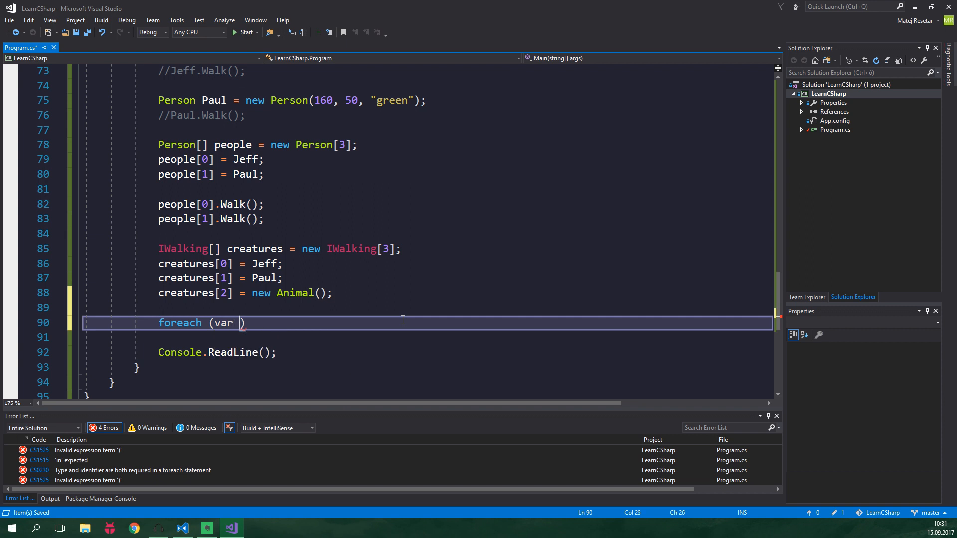
{"action": "type", "text": "creature in creatures)"}
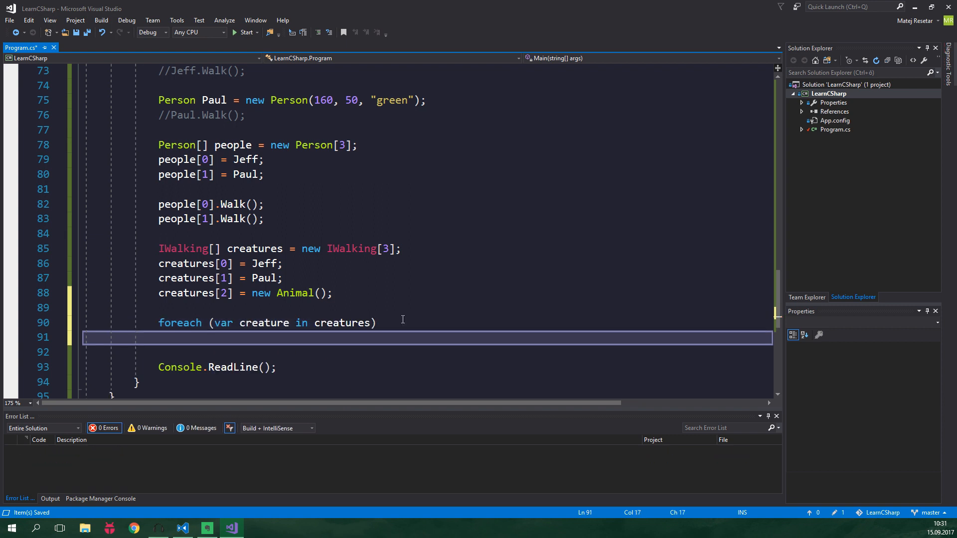
{"action": "type", "text": "creature."}
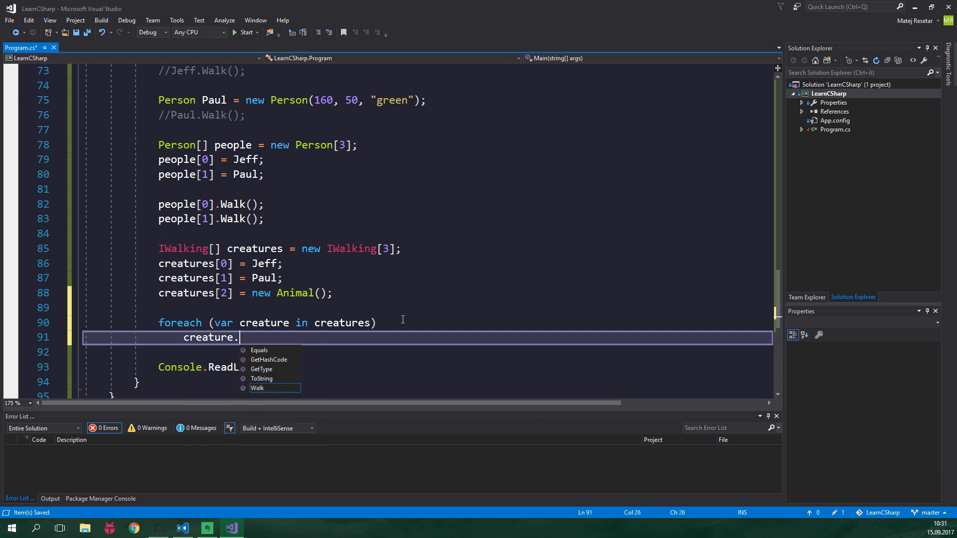
{"action": "type", "text": "Walk();"}
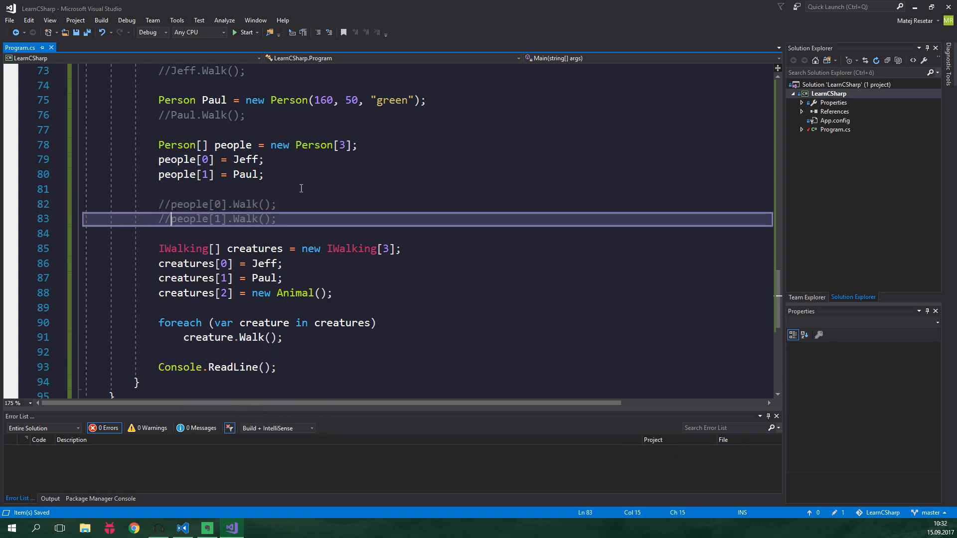
- Run the program to print 1000, 1000 and 5000 meters walked in the console
{"action": "left_click", "coordinate": [243, 32]}
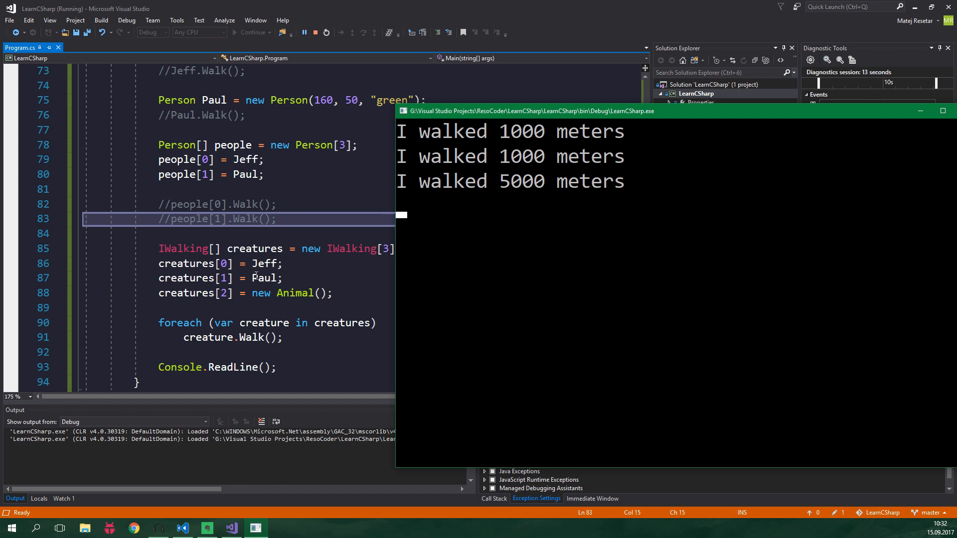
{"action": "mouse_move", "coordinate": [263, 278]}
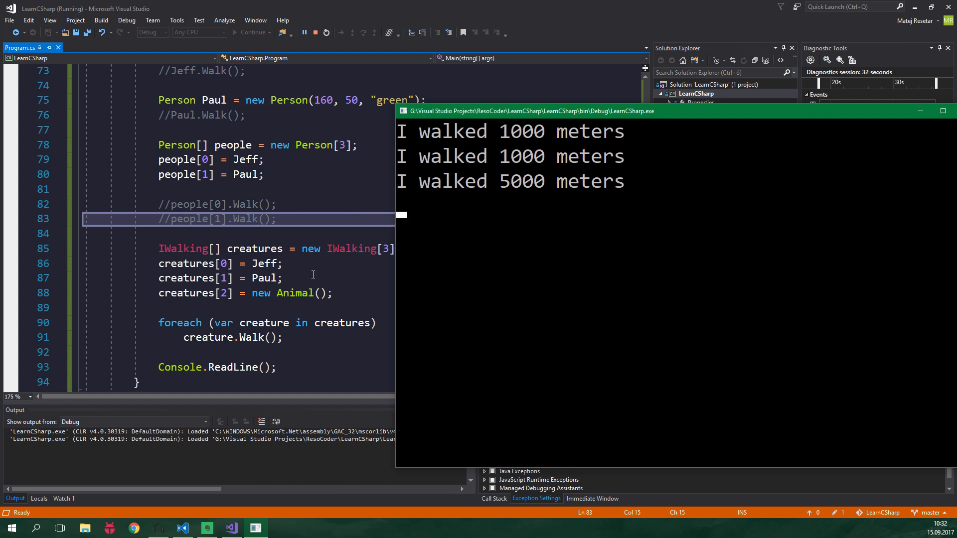
{"action": "mouse_move", "coordinate": [270, 278]}
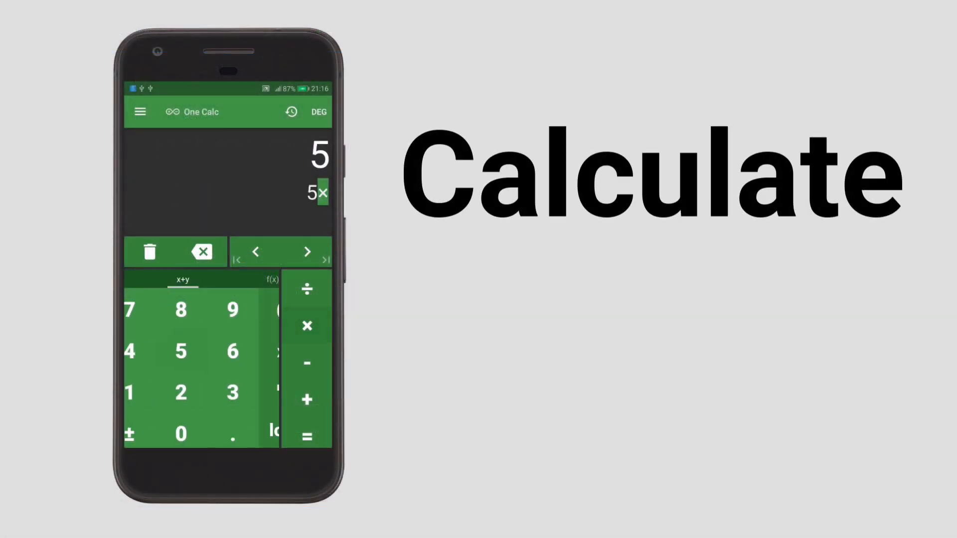
- Enter 5×log2(8+3)+sin(20+1), review the history and clear past calculations
{"action": "left_click", "coordinate": [149, 393]}
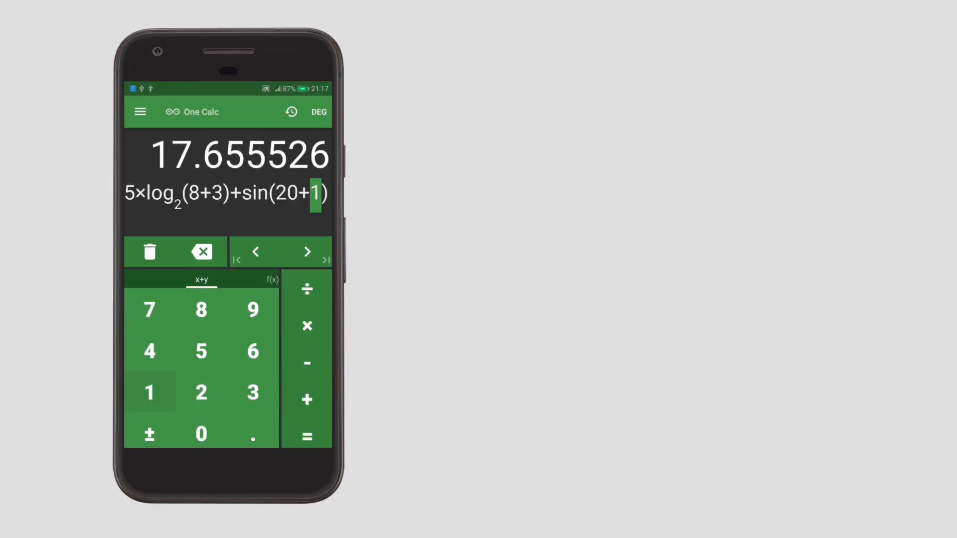
{"action": "left_click", "coordinate": [291, 112]}
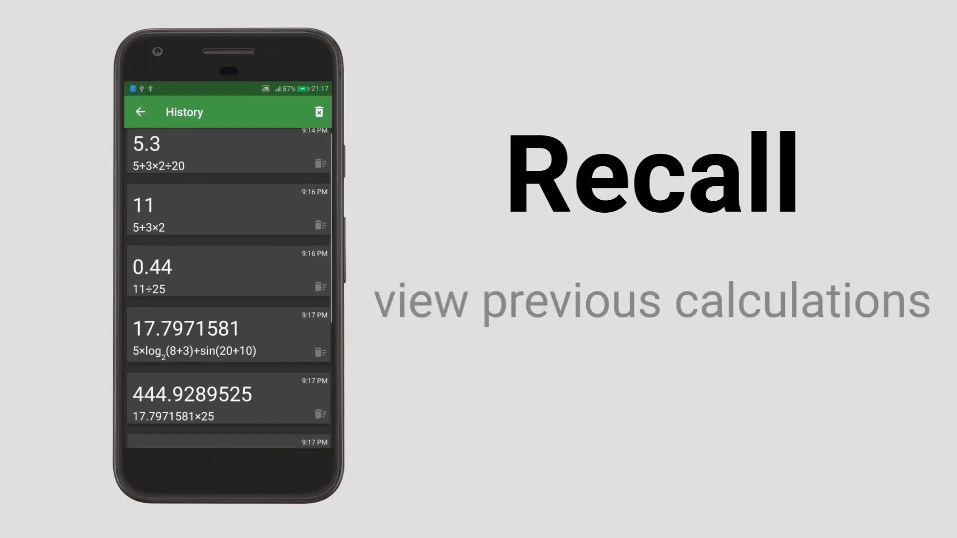
{"action": "left_click", "coordinate": [318, 112]}
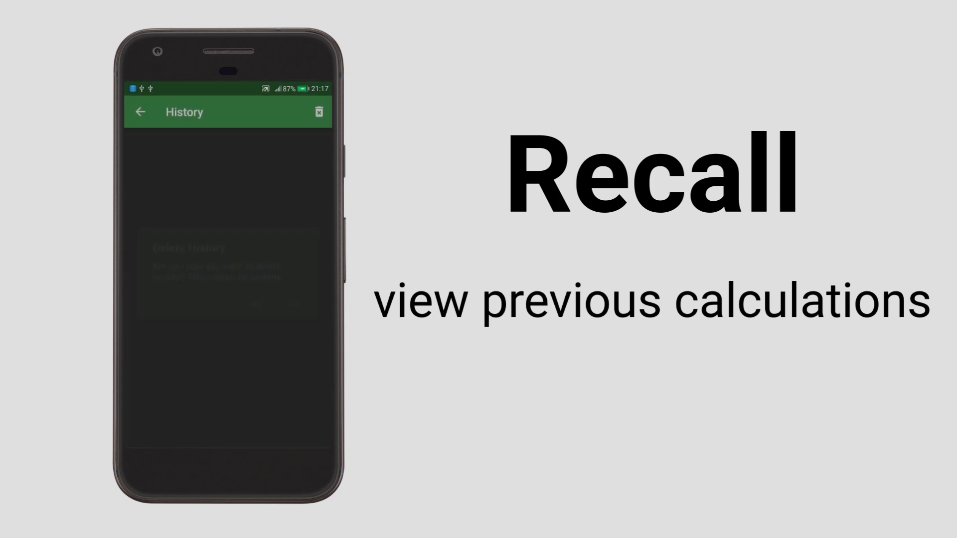
- Return to the calculator and bring up the app's side menu
{"action": "left_click", "coordinate": [140, 112]}
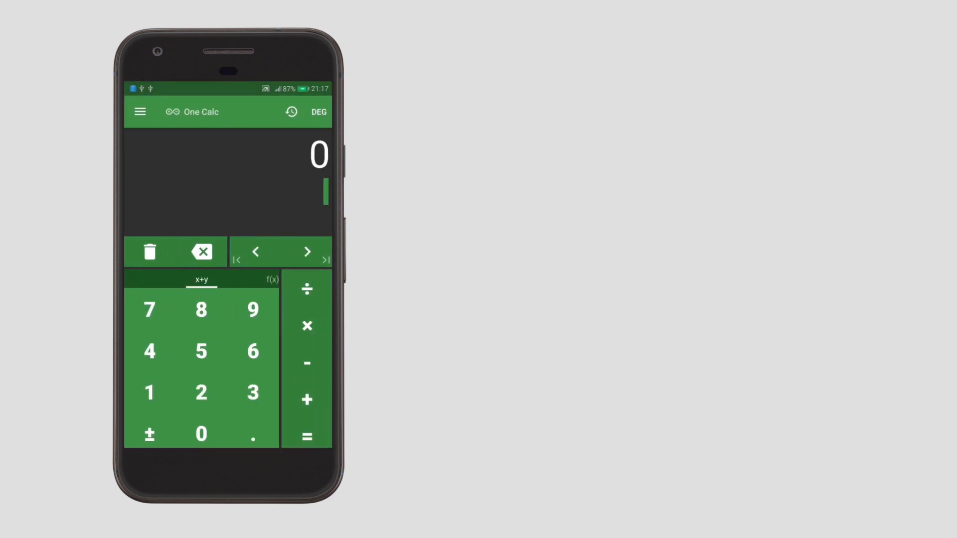
{"action": "left_click", "coordinate": [139, 111]}
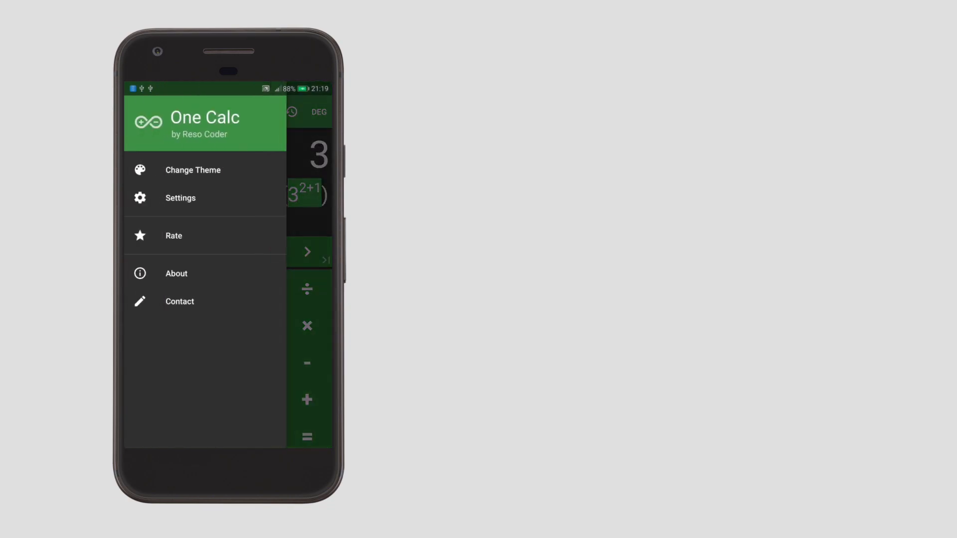
{"action": "left_click", "coordinate": [193, 169]}
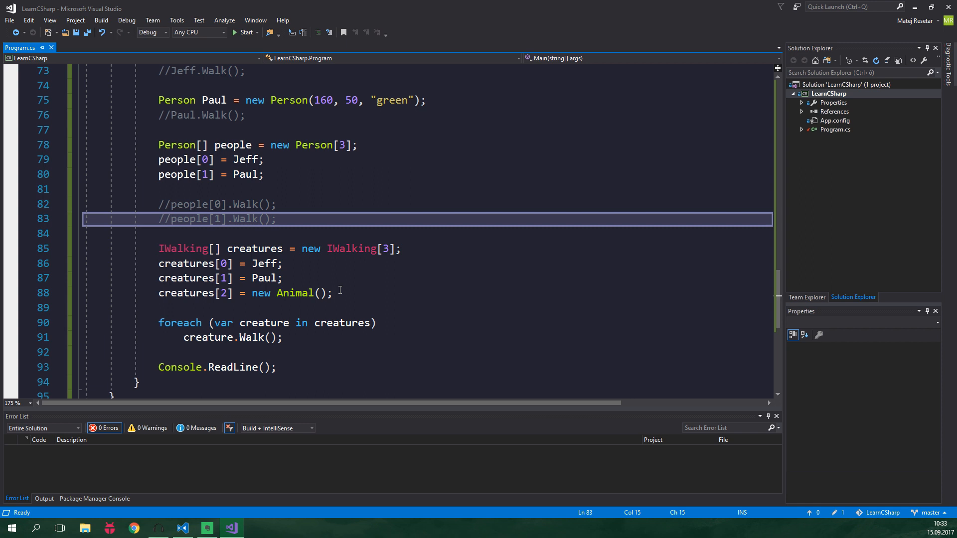
{"action": "left_click", "coordinate": [171, 218]}
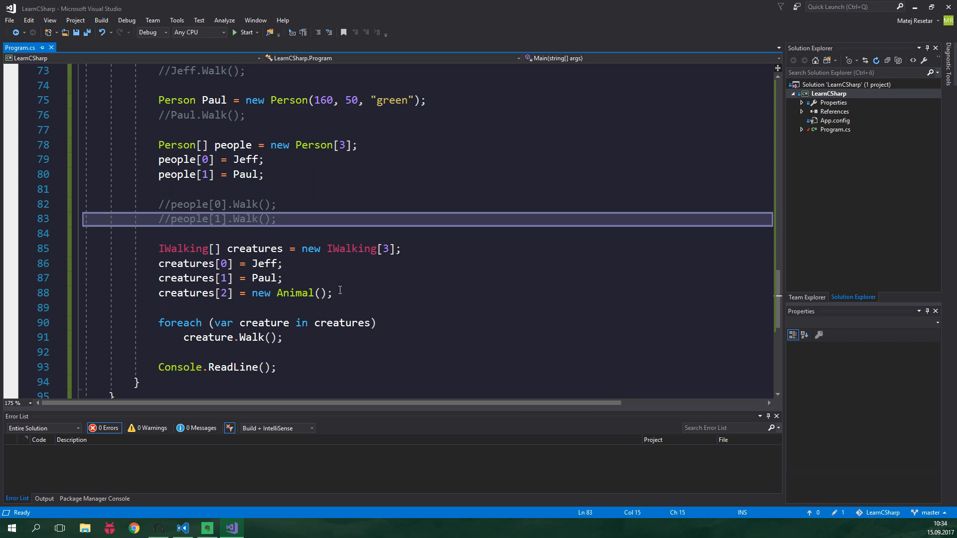
{"action": "left_click", "coordinate": [171, 218]}
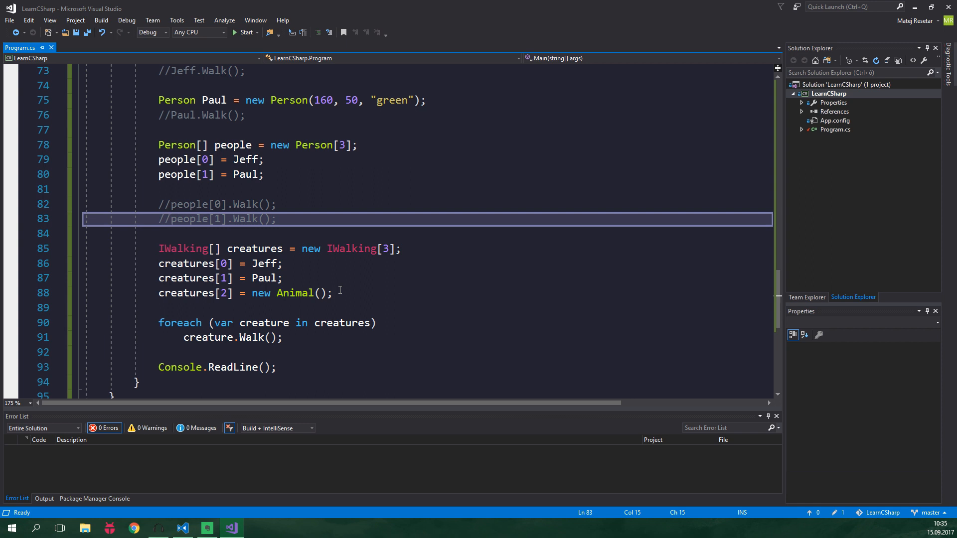
{"action": "left_click", "coordinate": [171, 218]}
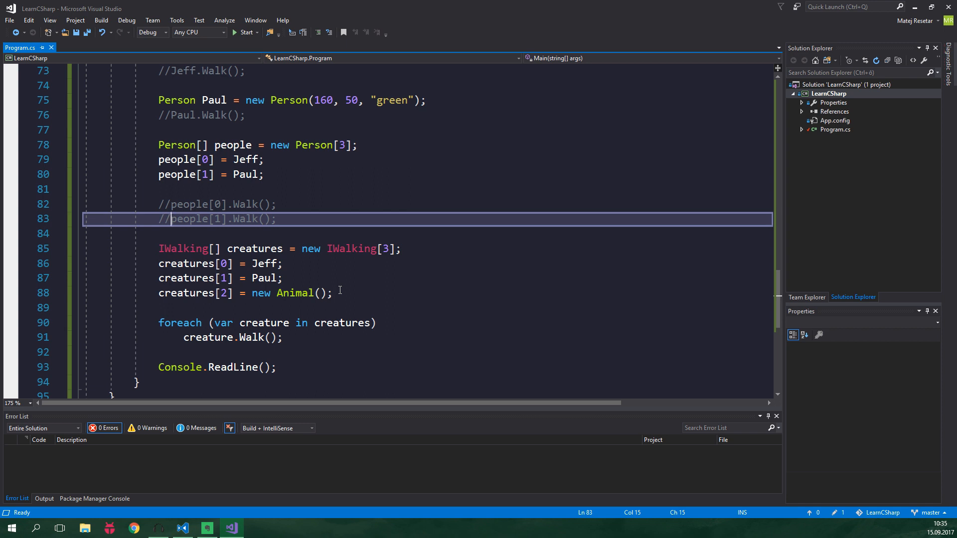